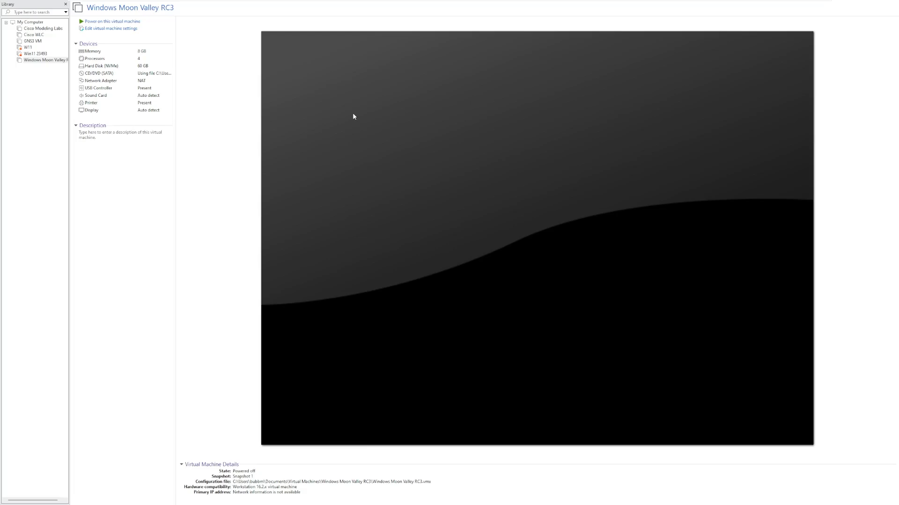
mouse_move(336, 102)
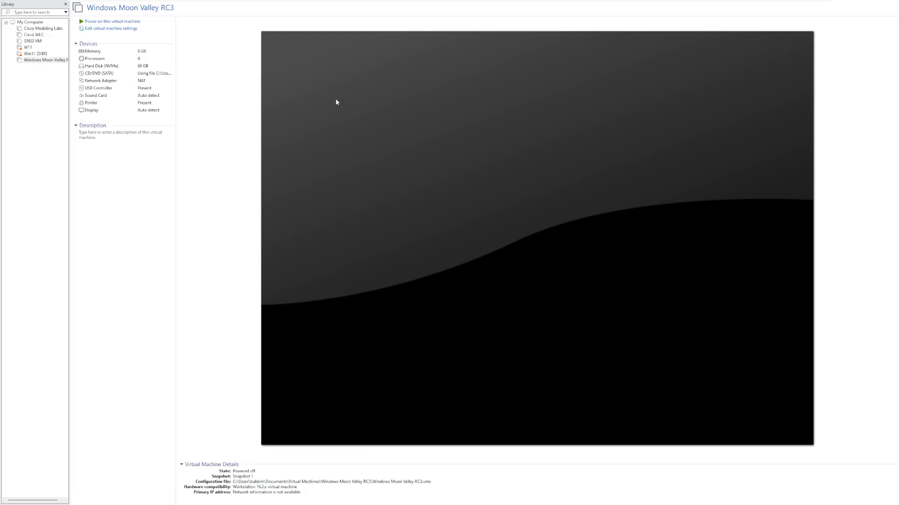
- Power on the Windows Moon Valley RC3 virtual machine and boot into Windows Setup
click(111, 21)
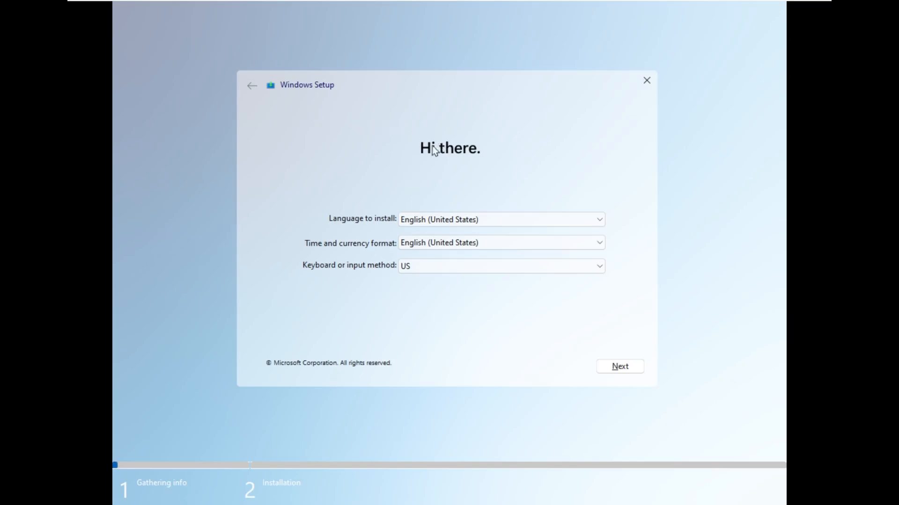
mouse_move(425, 175)
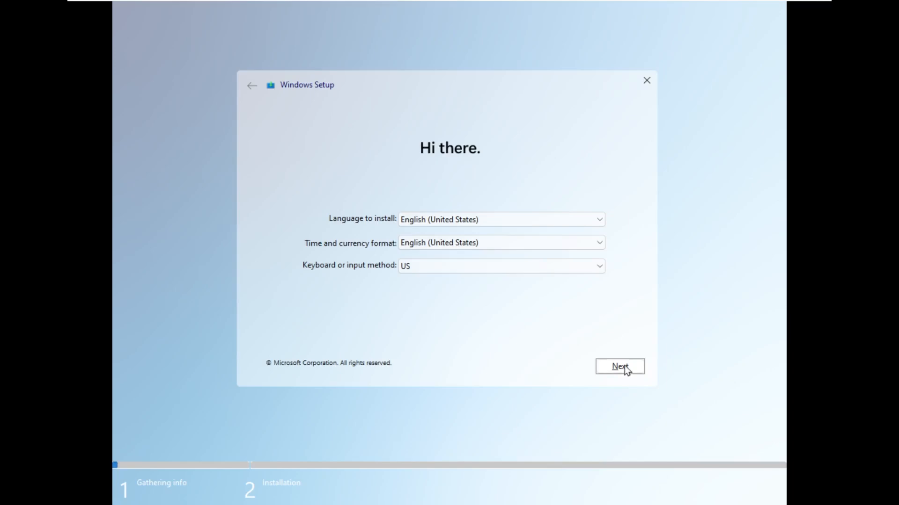
- Keep English (United States), then delete the 100 MB, 16 MB, 59.4 GB and 501 MB partitions
click(620, 366)
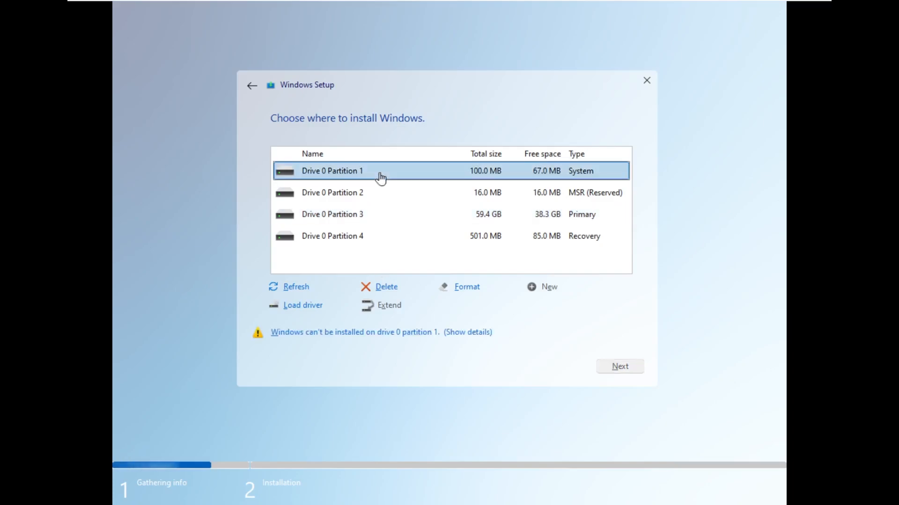
click(386, 287)
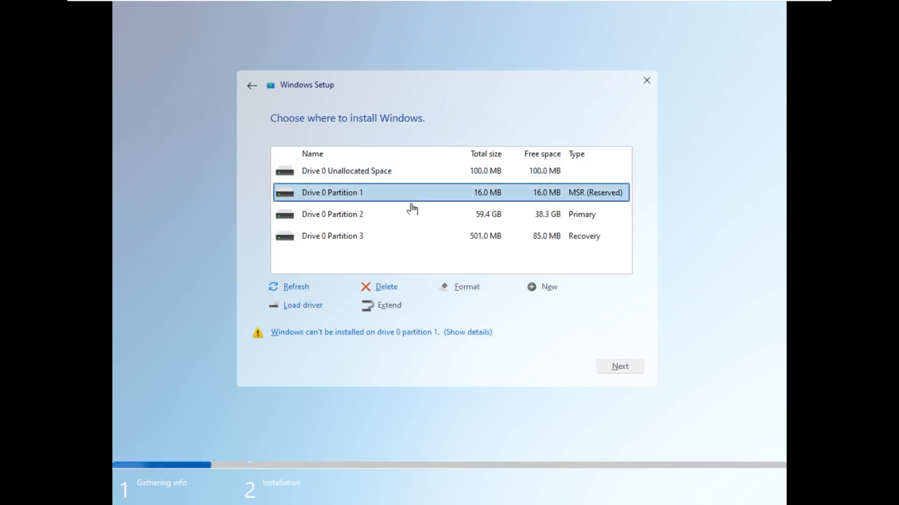
click(387, 287)
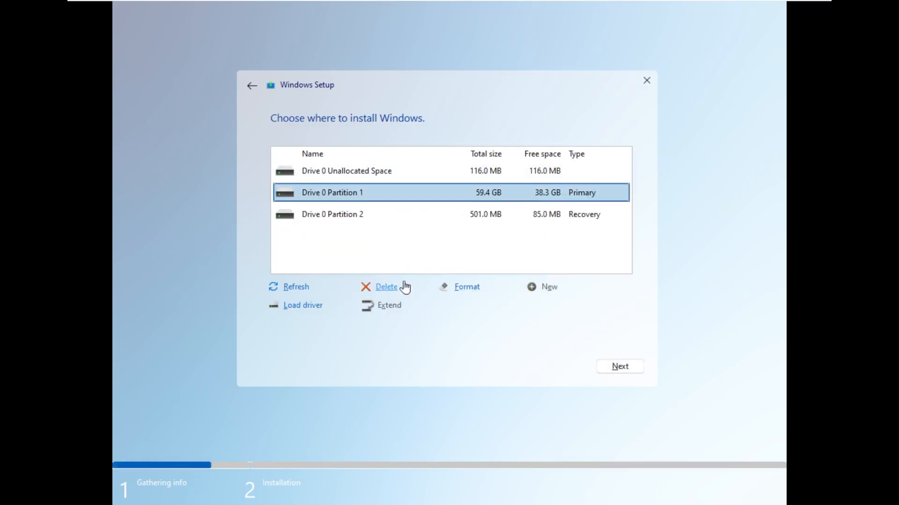
click(387, 288)
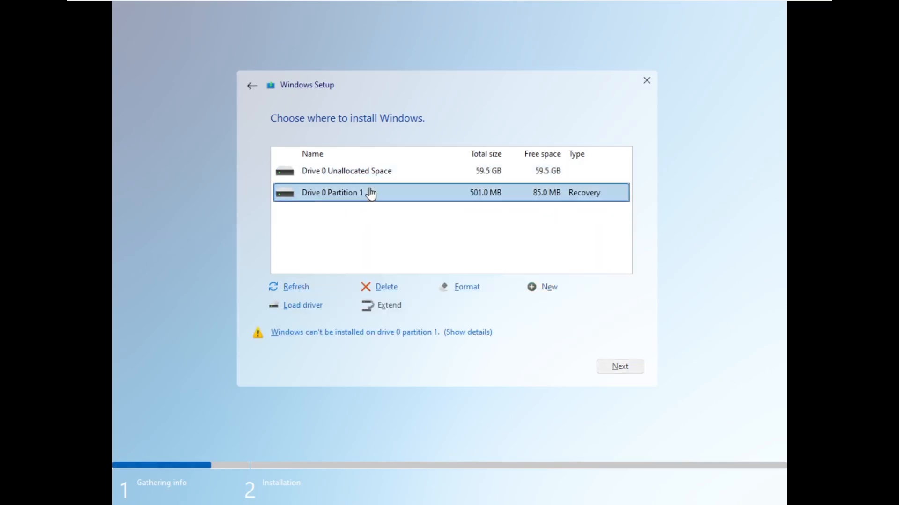
click(386, 287)
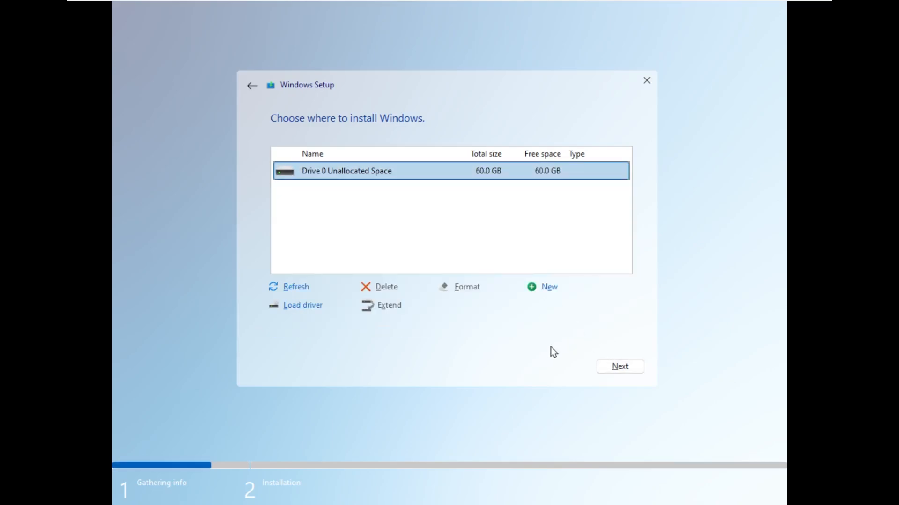
mouse_move(548, 378)
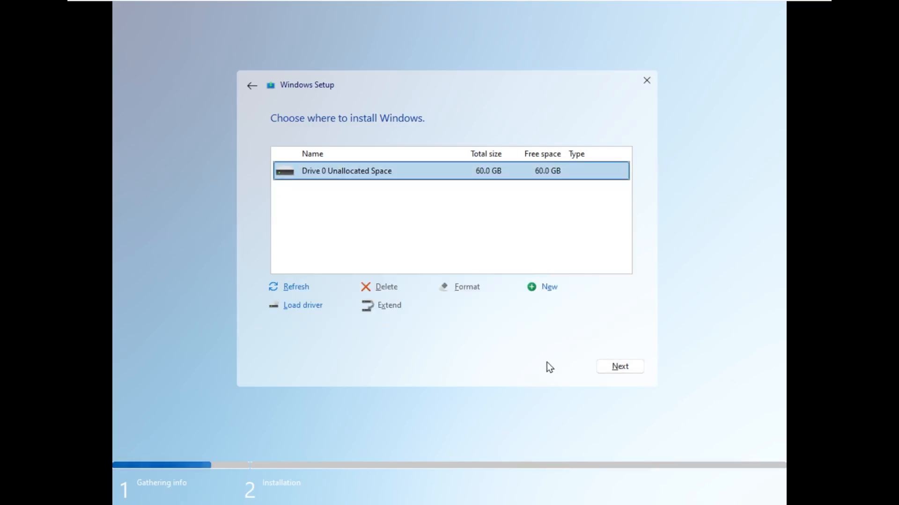
- Begin installing Windows onto the 60 GB unallocated space of Drive 0
click(619, 367)
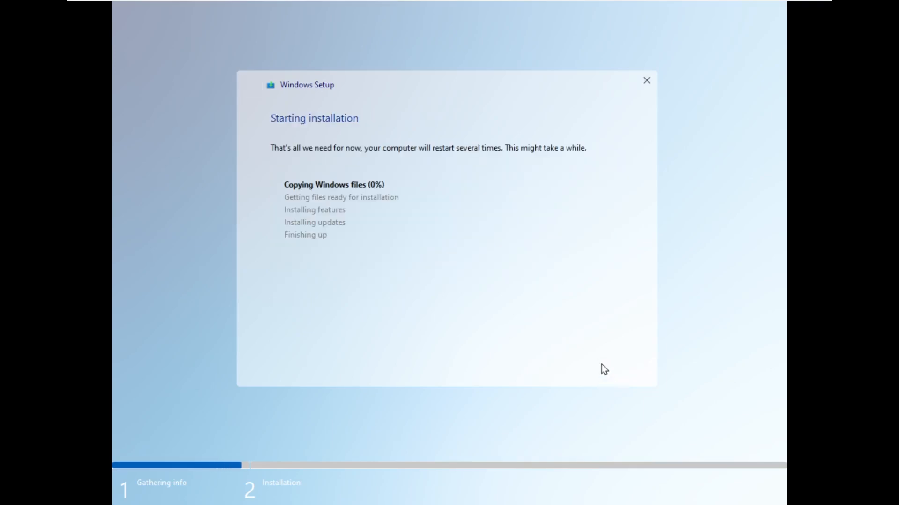
mouse_move(556, 322)
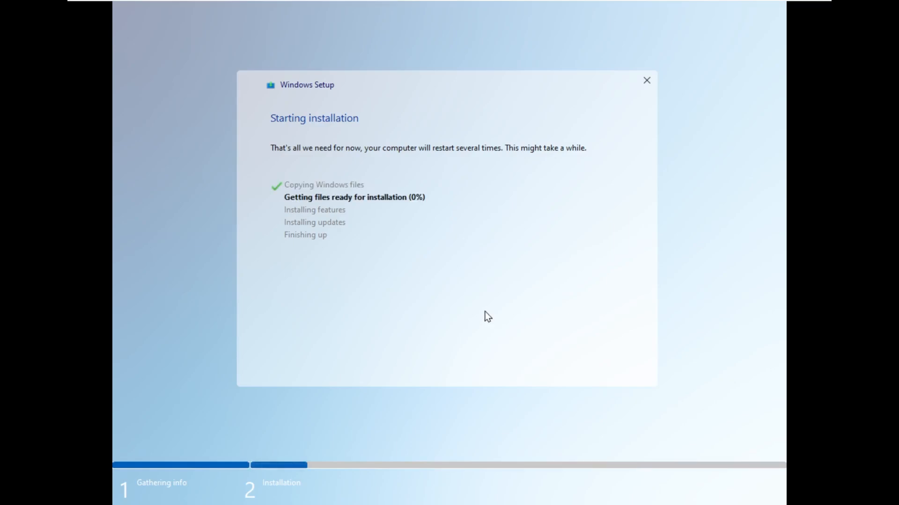
mouse_move(261, 8)
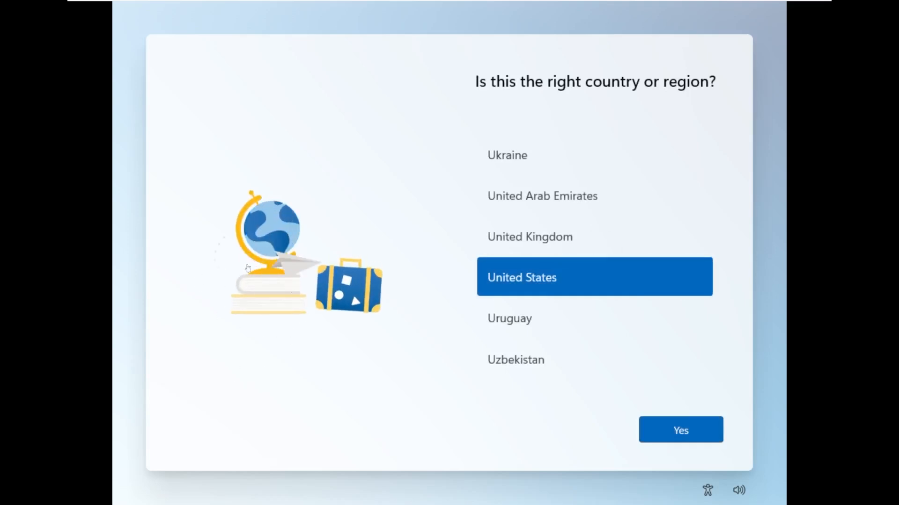
- Confirm United States region and US keyboard, skipping a second layout
click(680, 430)
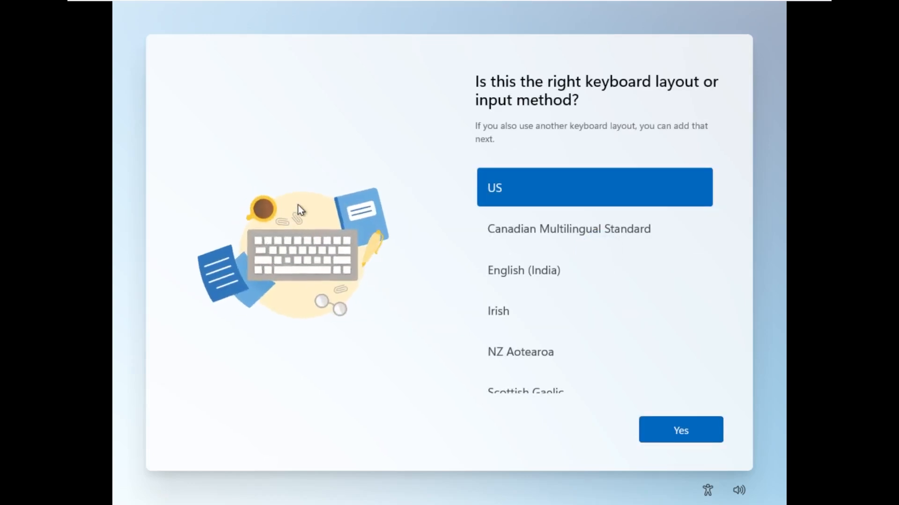
click(681, 430)
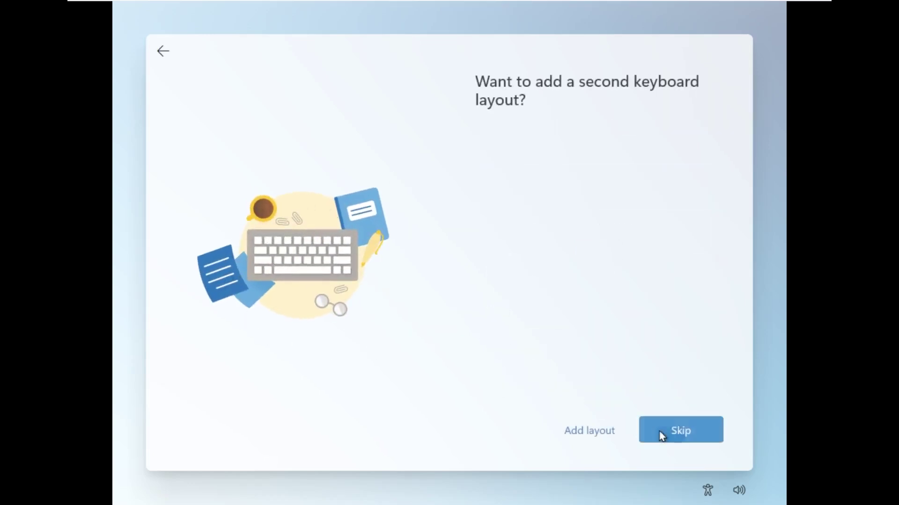
click(679, 430)
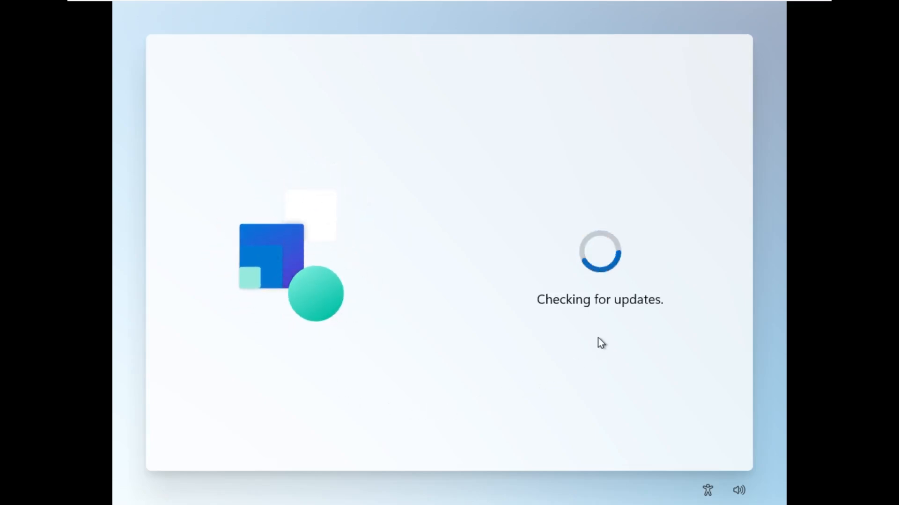
mouse_move(585, 347)
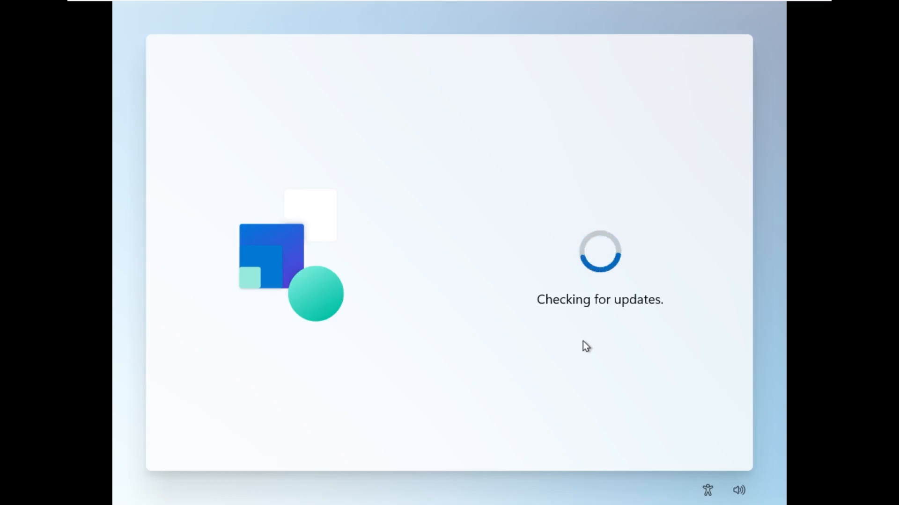
mouse_move(320, 305)
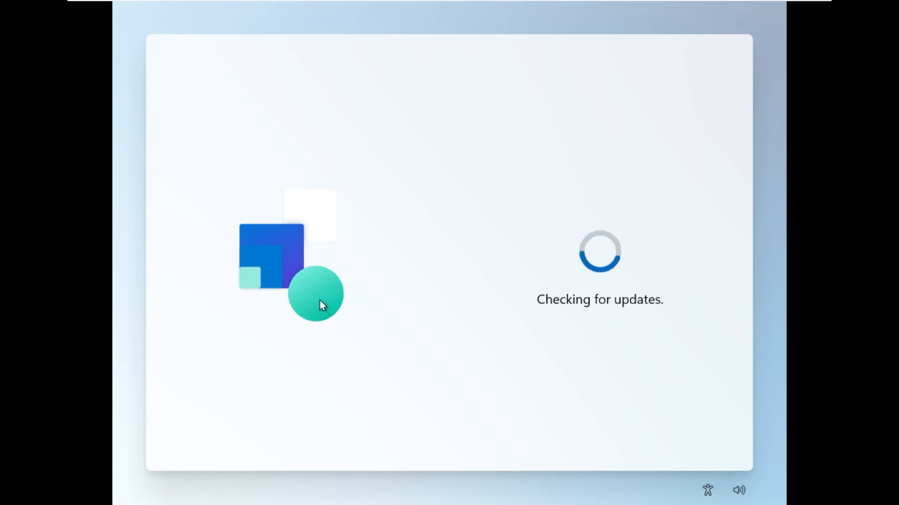
mouse_move(318, 297)
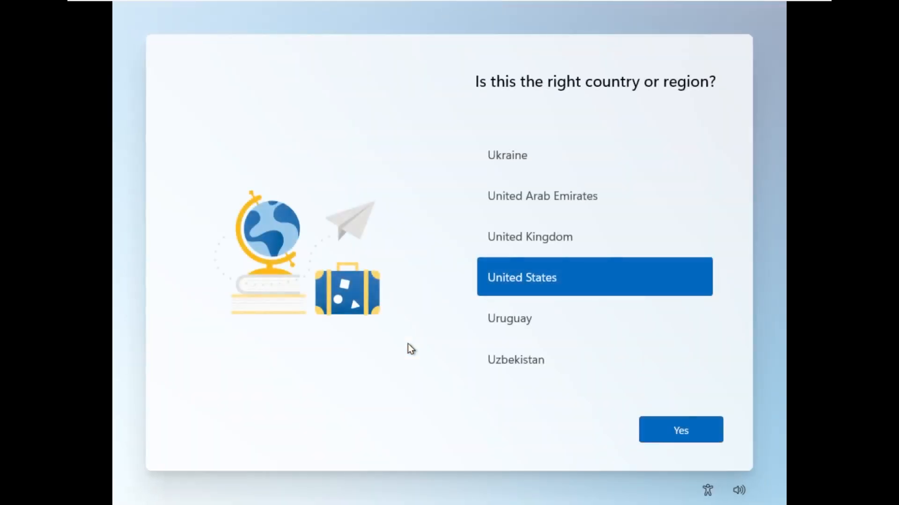
- Confirm the region and skip a second layout again, then show the VM's Removable Devices list
click(681, 430)
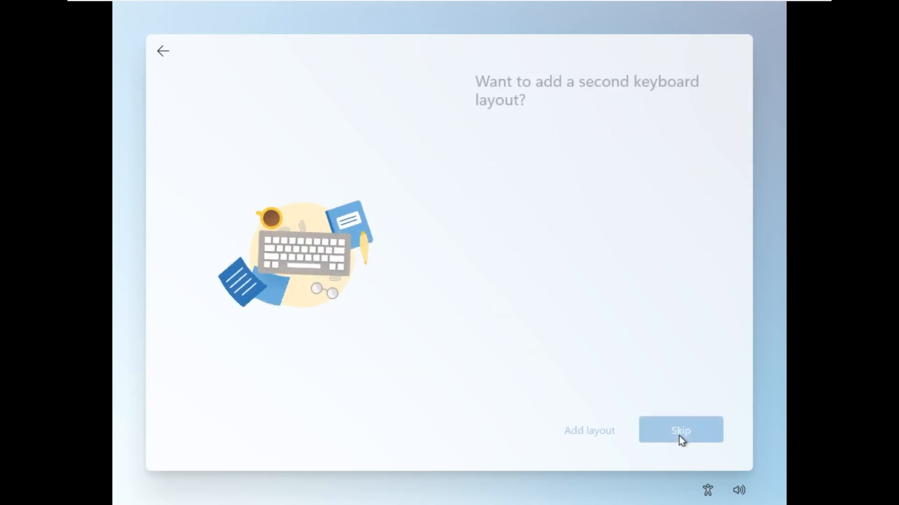
click(680, 430)
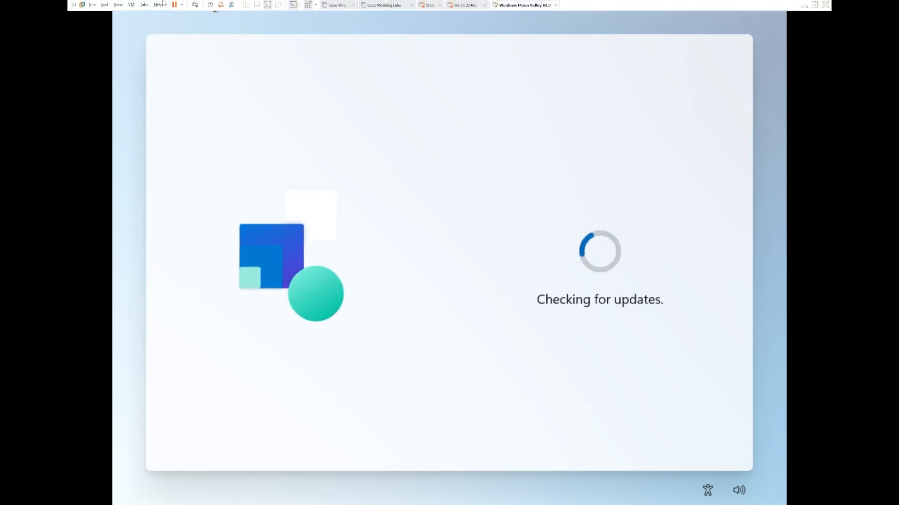
click(131, 4)
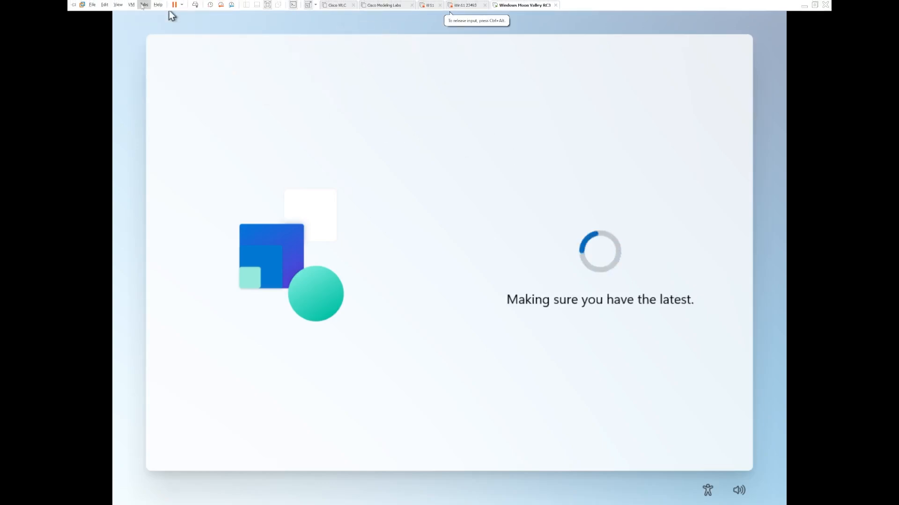
click(131, 4)
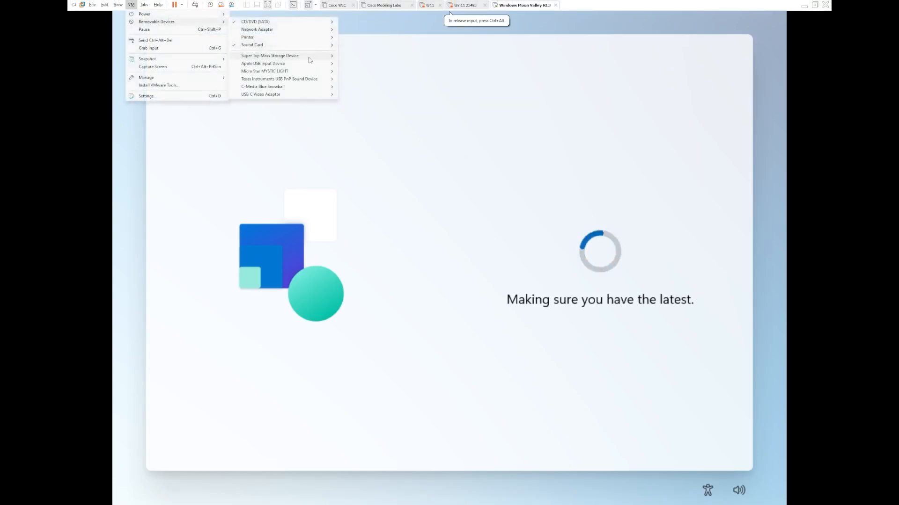
mouse_move(282, 56)
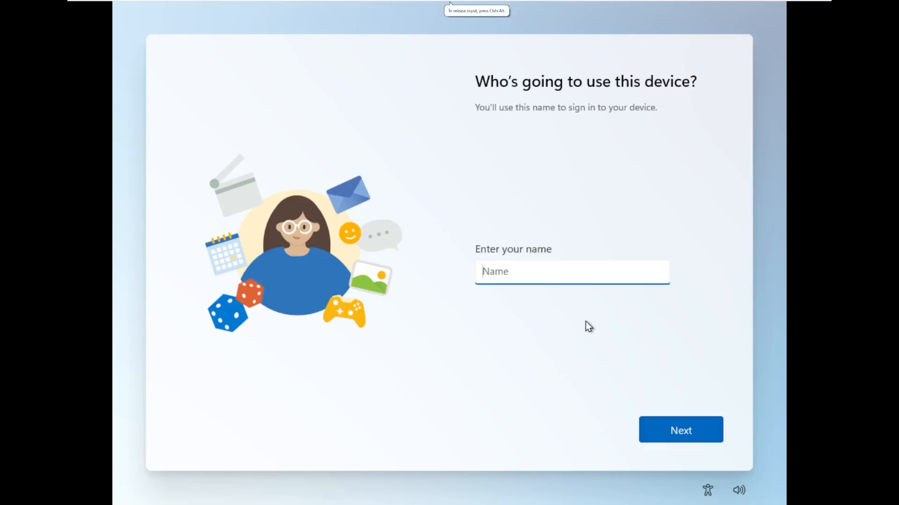
- Continue past the account name and password steps and accept the privacy settings
click(681, 429)
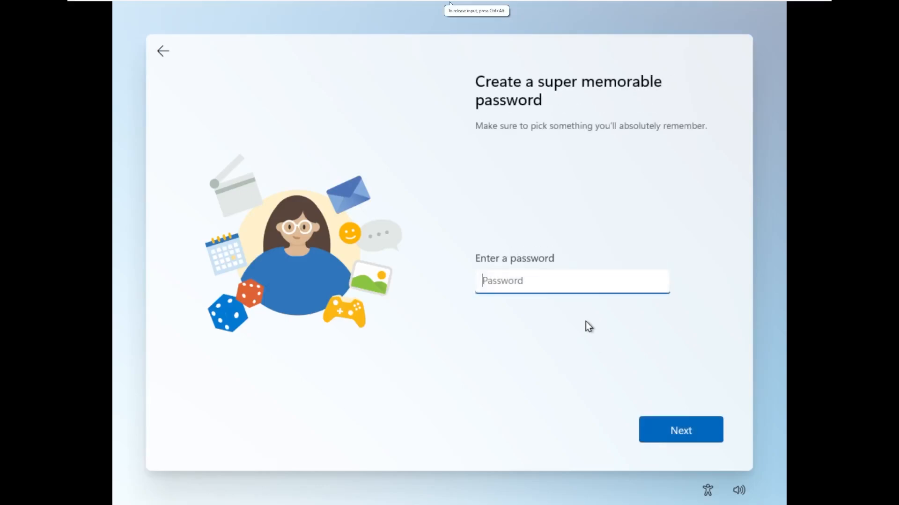
click(680, 430)
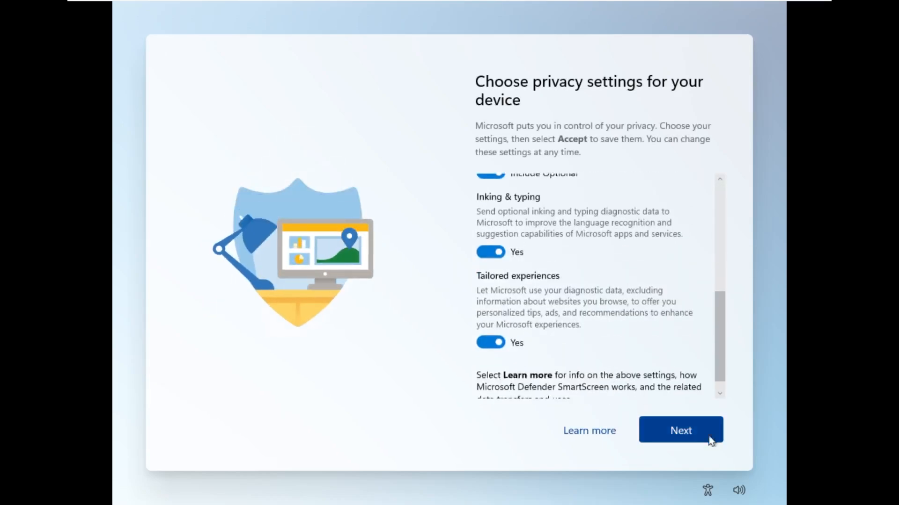
click(681, 430)
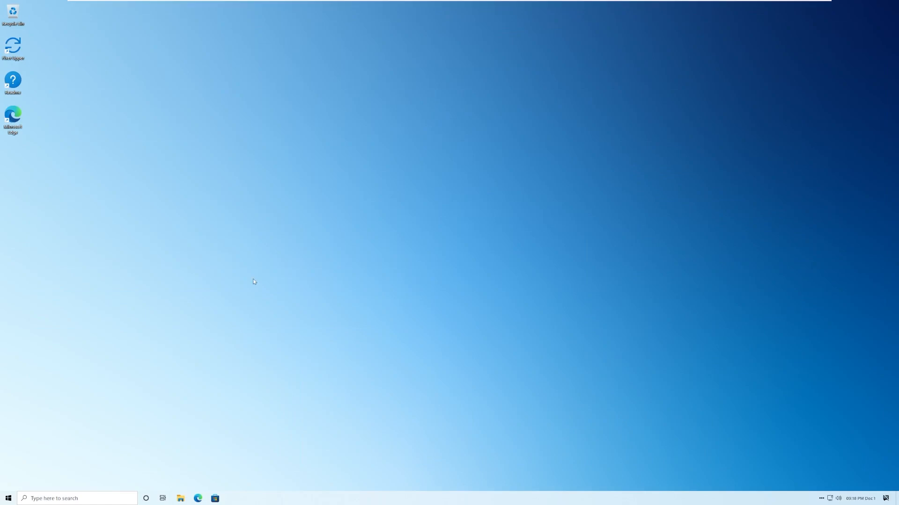
- Open The fixer upper.cmd from the desktop for editing in Notepad
double_click(13, 13)
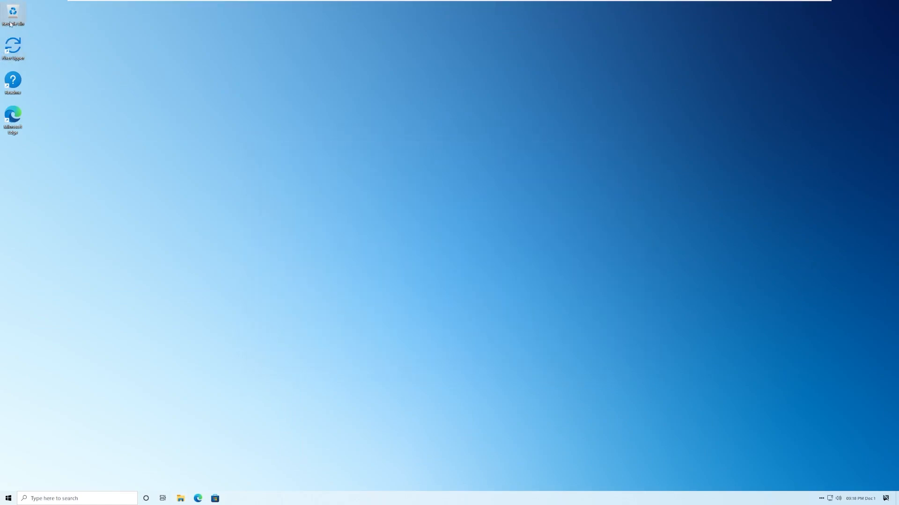
double_click(16, 13)
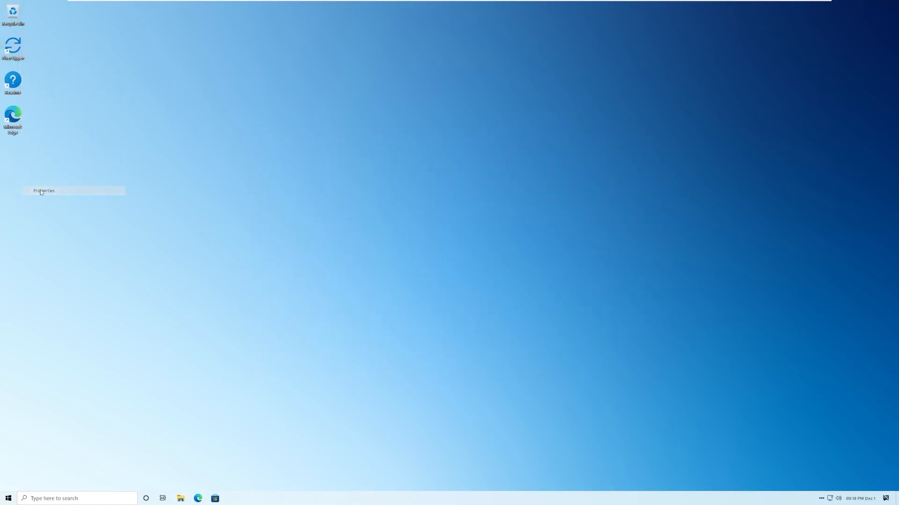
click(43, 191)
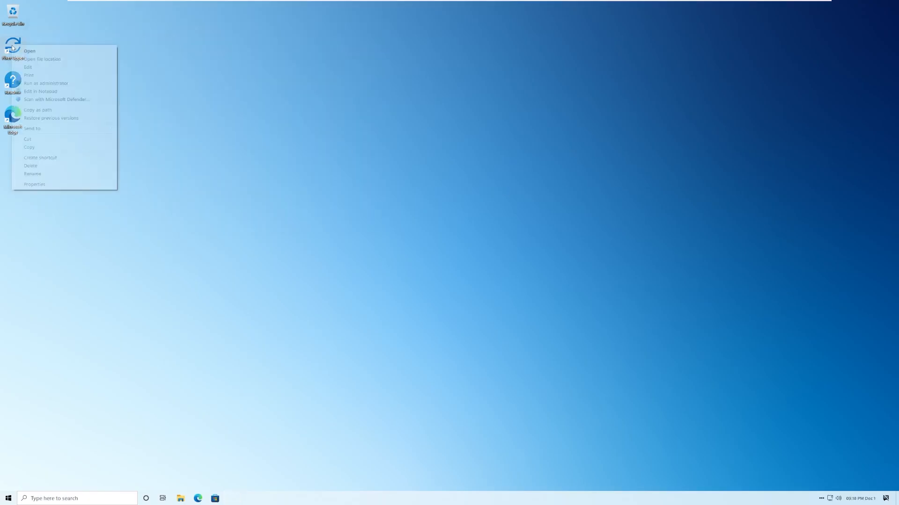
click(42, 92)
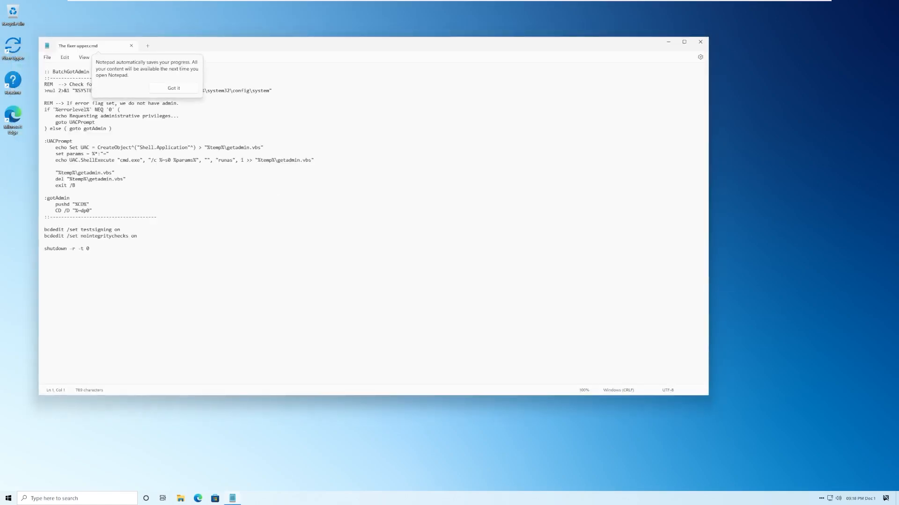
- Select the bcdedit and shutdown lines, then open Readme.txt in a new tab and select its intro
click(173, 88)
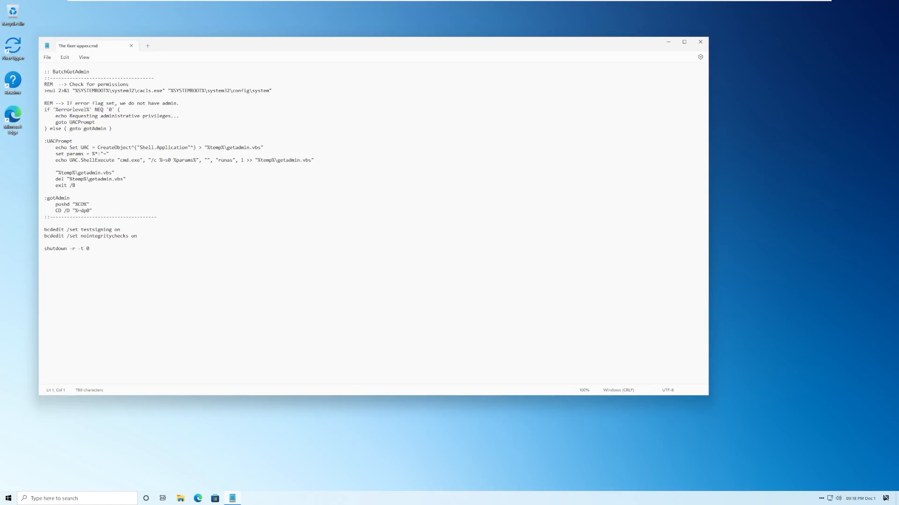
drag(45, 235, 89, 248)
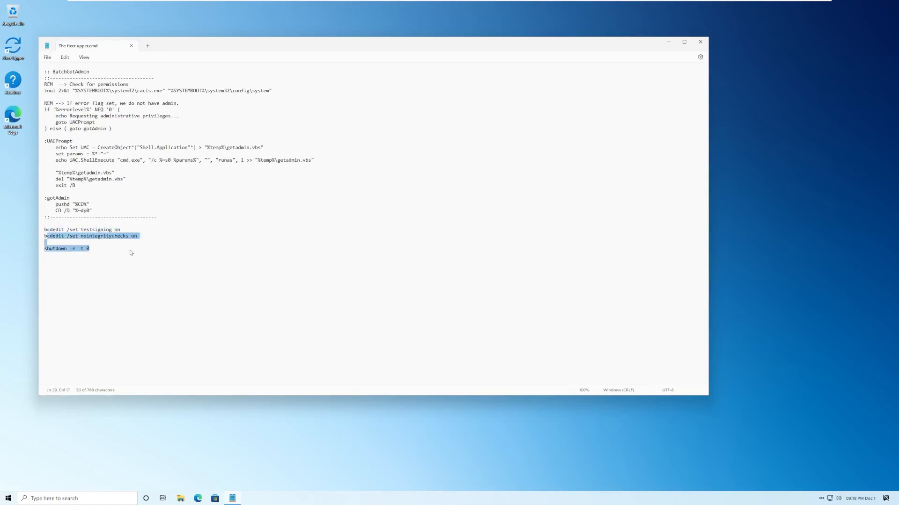
click(700, 42)
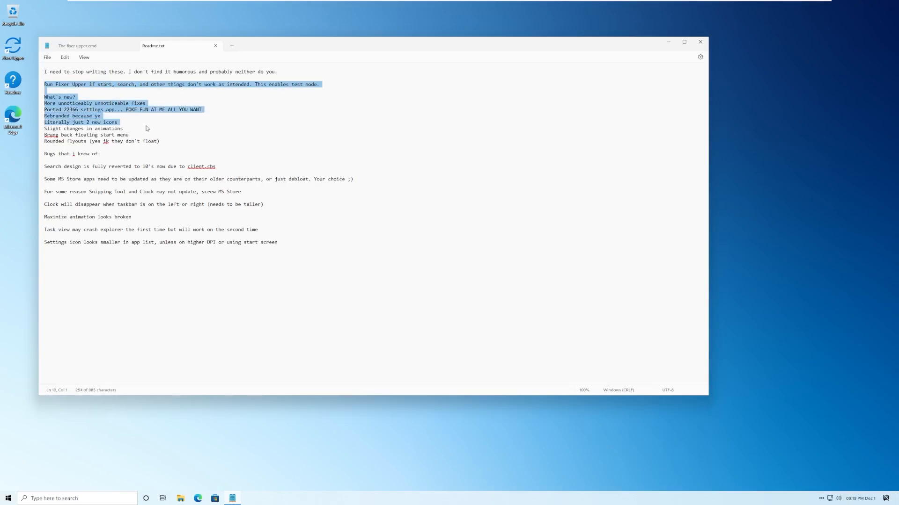
drag(146, 129, 156, 154)
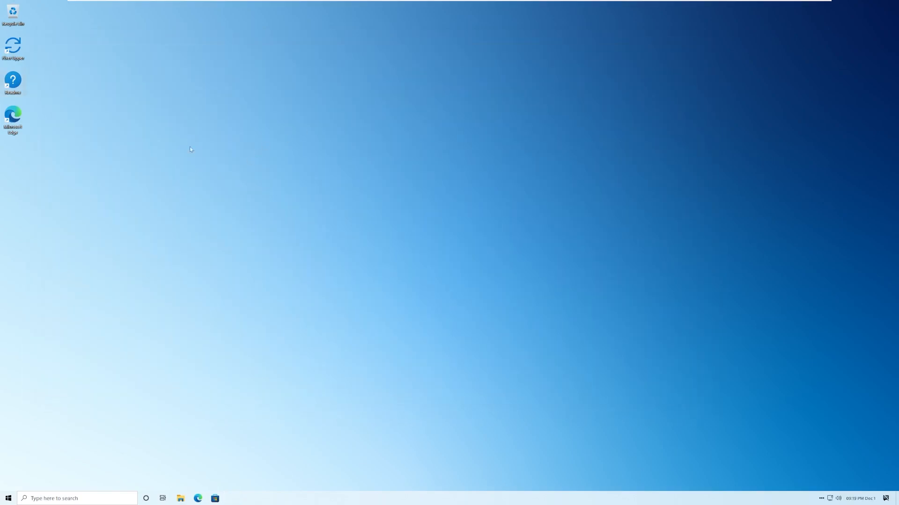
right_click(190, 149)
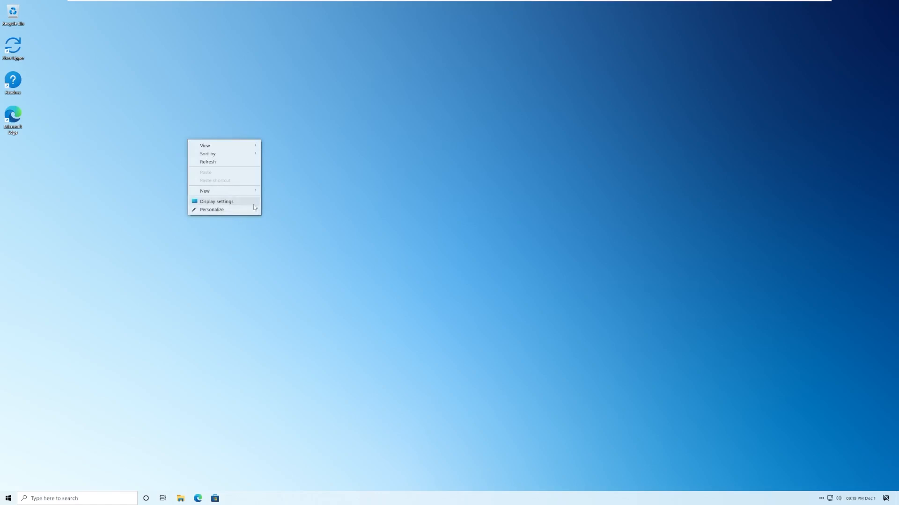
mouse_move(216, 163)
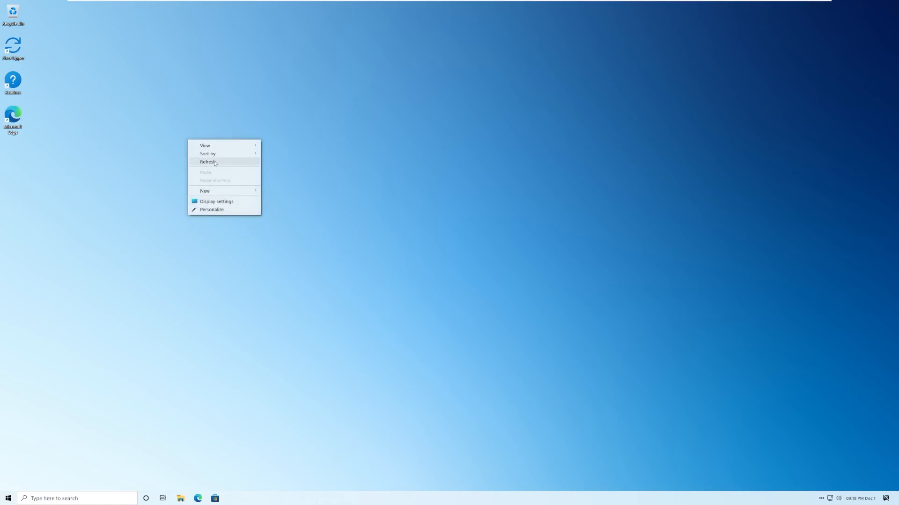
mouse_move(218, 201)
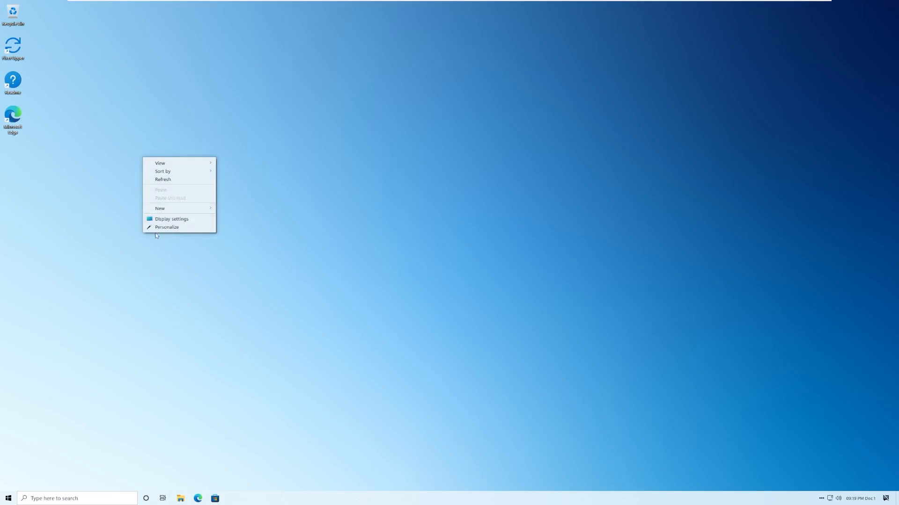
mouse_move(219, 195)
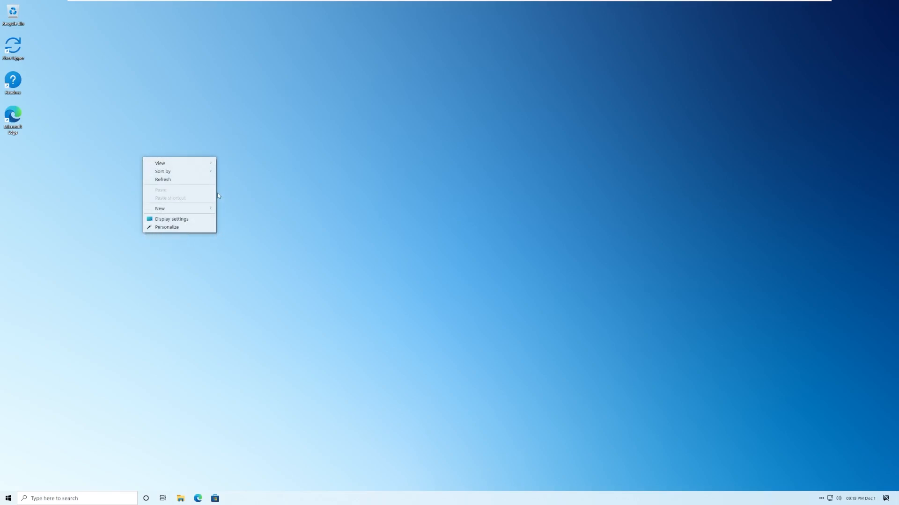
right_click(13, 114)
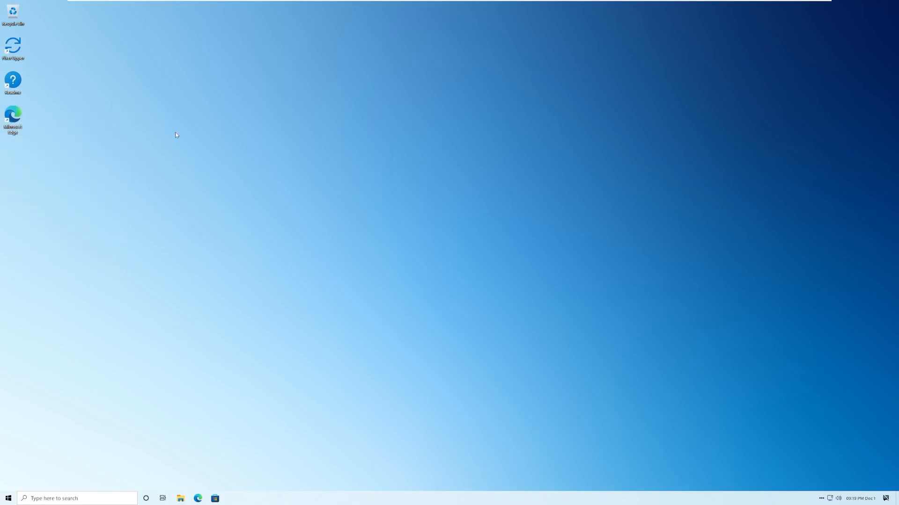
mouse_move(201, 132)
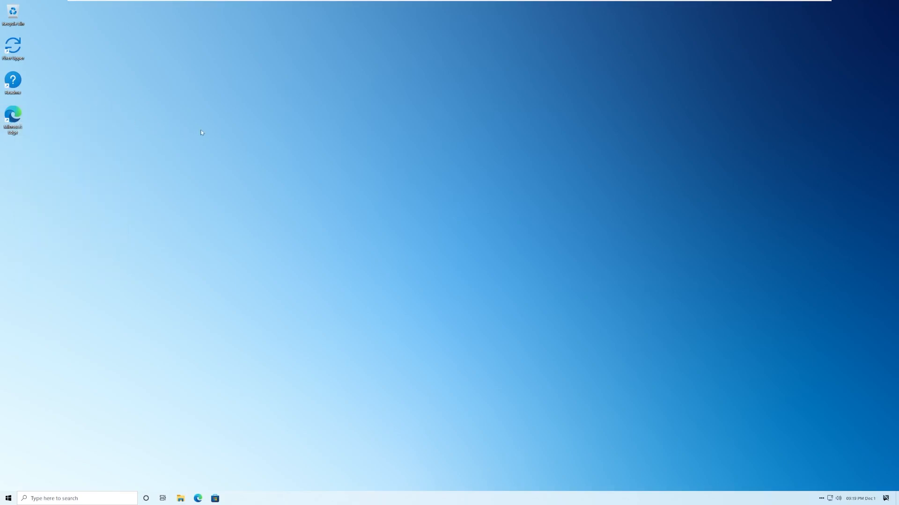
mouse_move(220, 269)
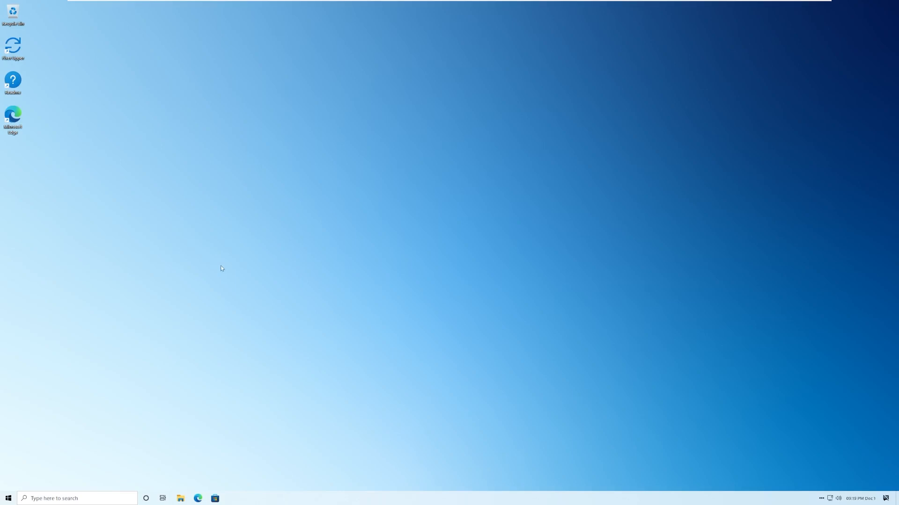
mouse_move(156, 222)
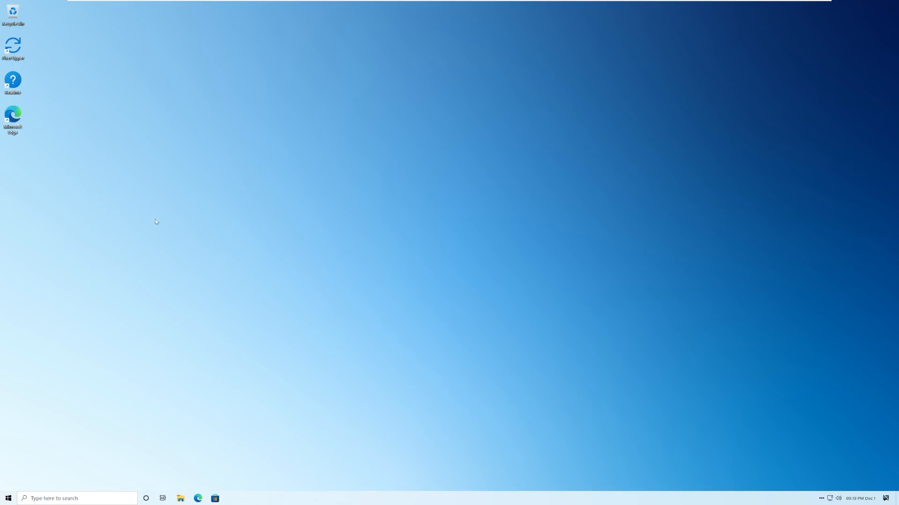
- Review the notification center and the full set of quick actions, then close it
click(6, 496)
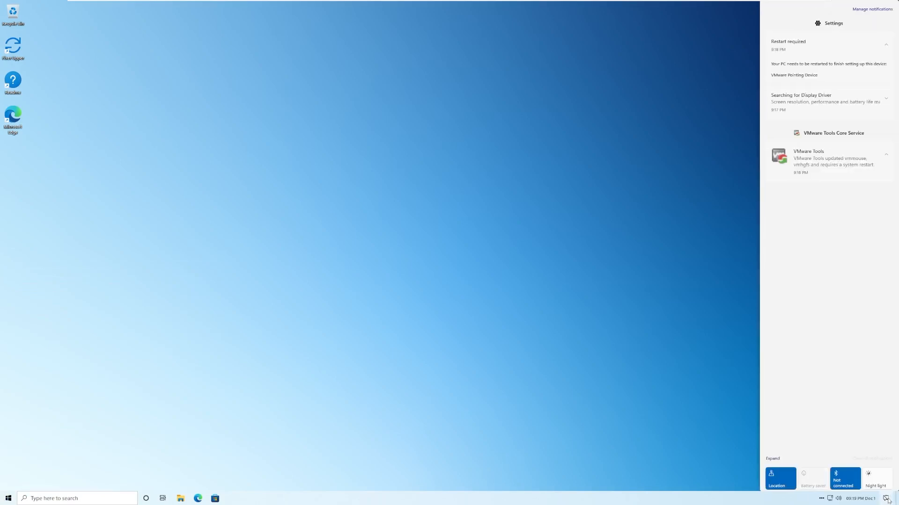
click(771, 458)
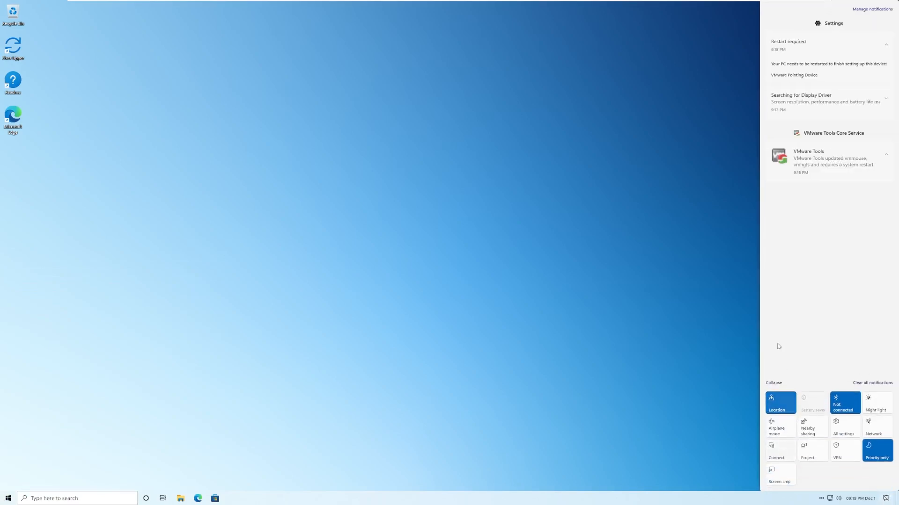
click(860, 499)
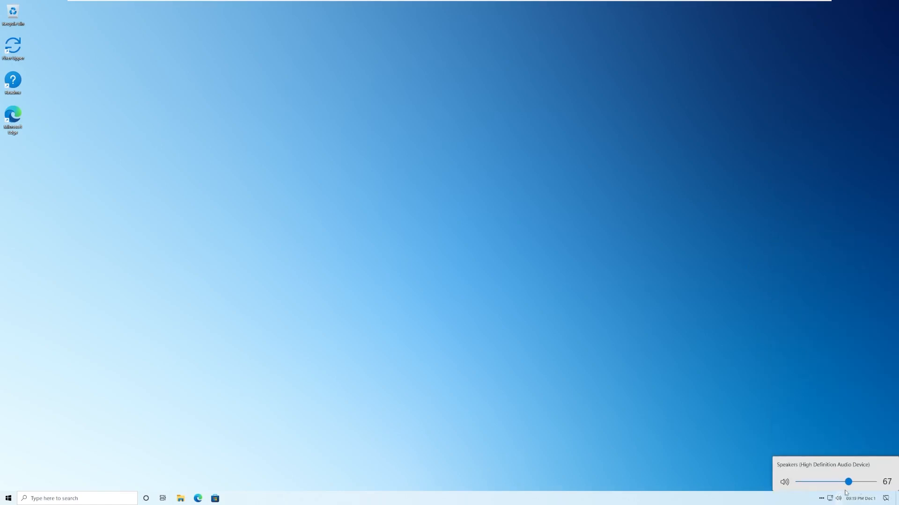
- Raise the speaker volume from 67 to 89 and reveal the hidden tray icons
drag(848, 481, 865, 481)
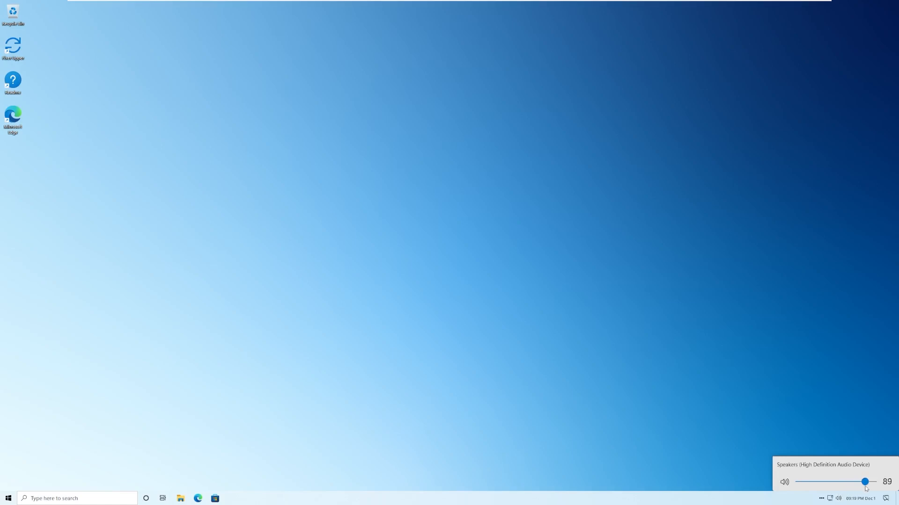
drag(866, 482, 859, 481)
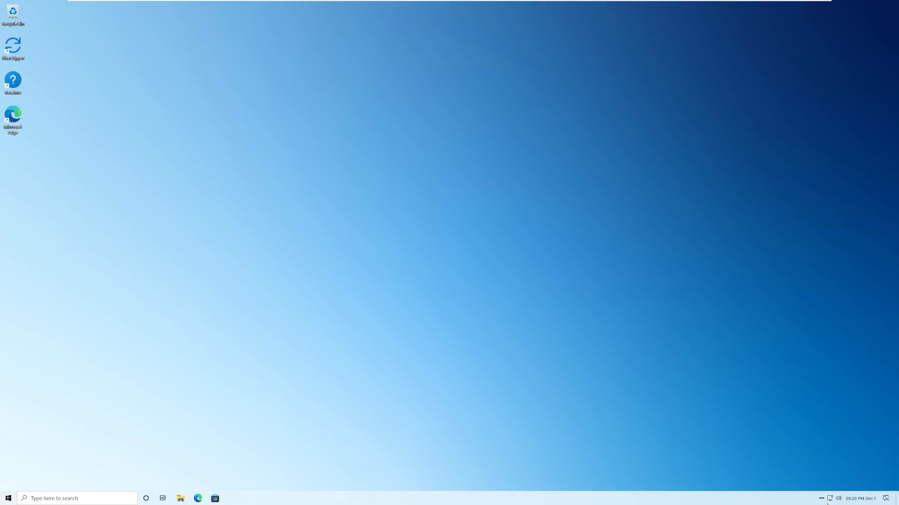
click(831, 498)
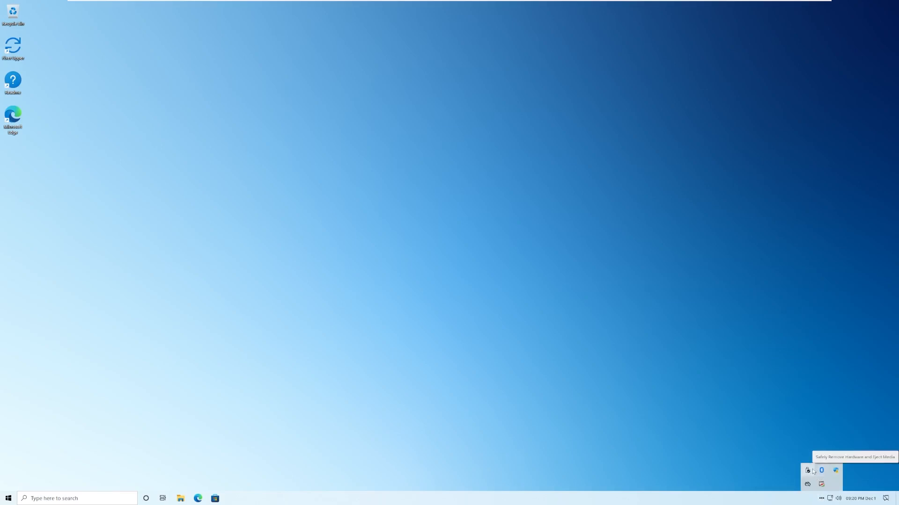
mouse_move(852, 465)
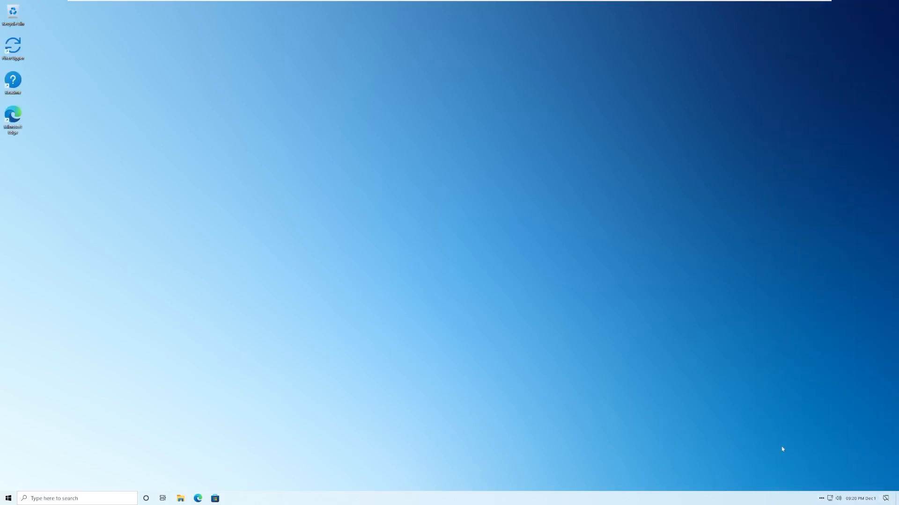
mouse_move(205, 397)
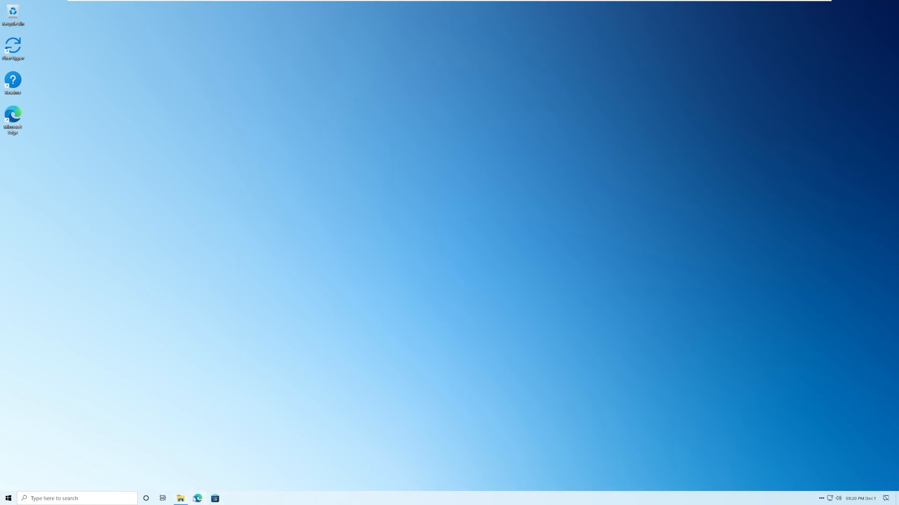
- Open File Explorer at Quick access and scroll through the Start menu's All apps list
click(180, 498)
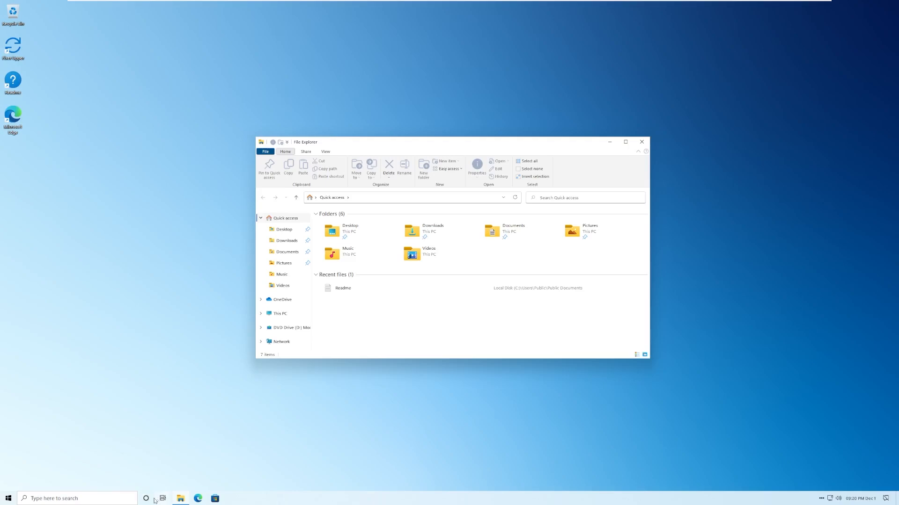
right_click(155, 501)
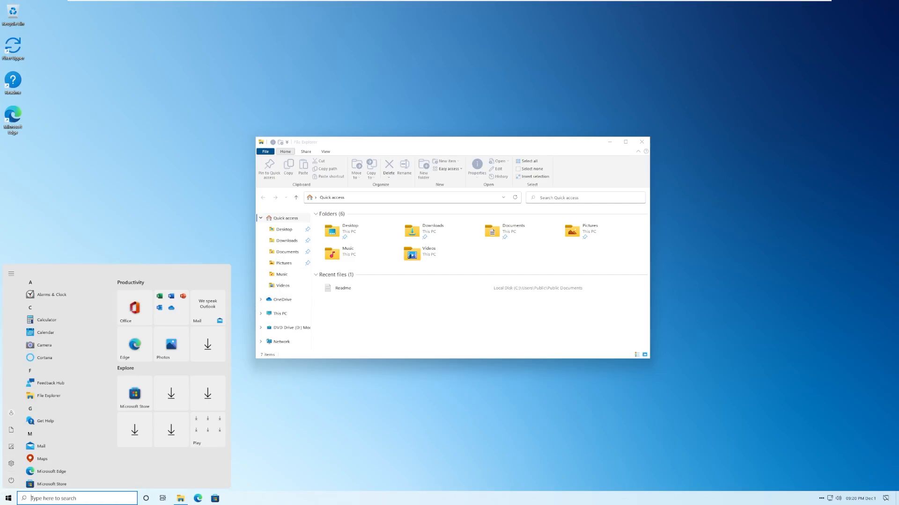
mouse_move(208, 308)
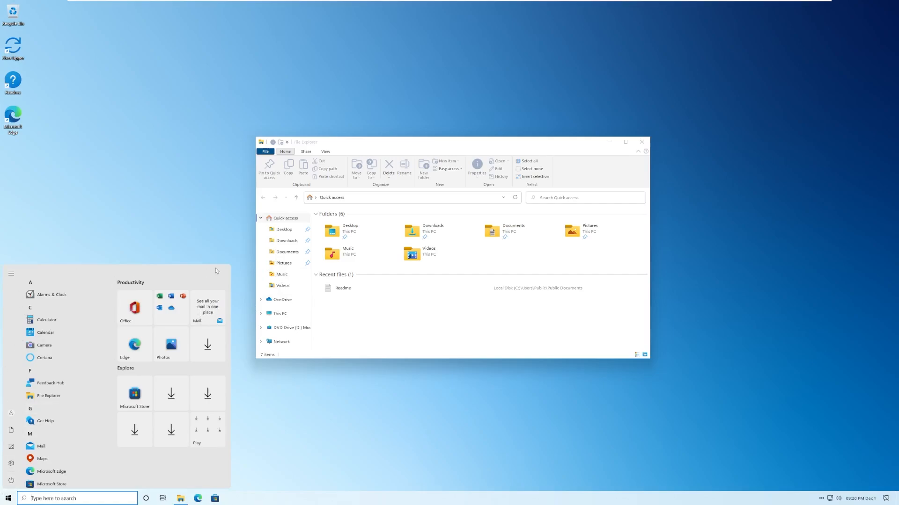
scroll(down, 3)
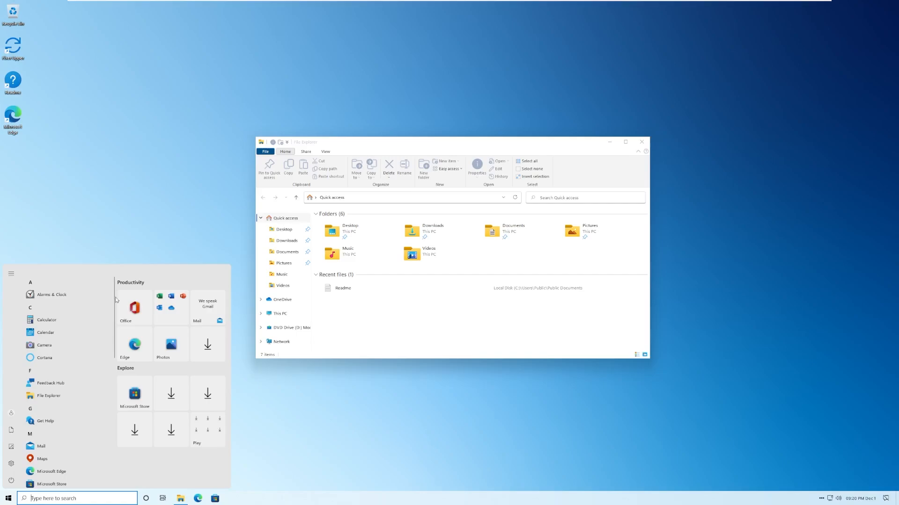
scroll(down, 3)
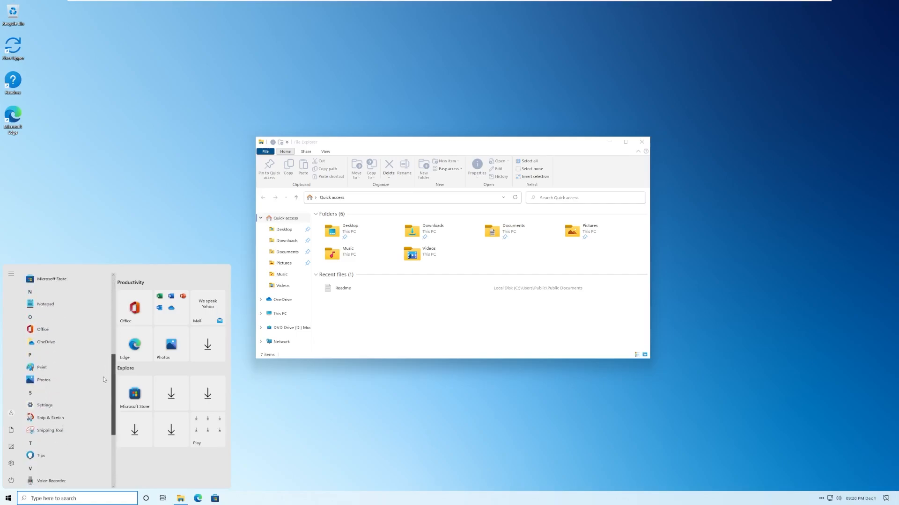
scroll(down, 3)
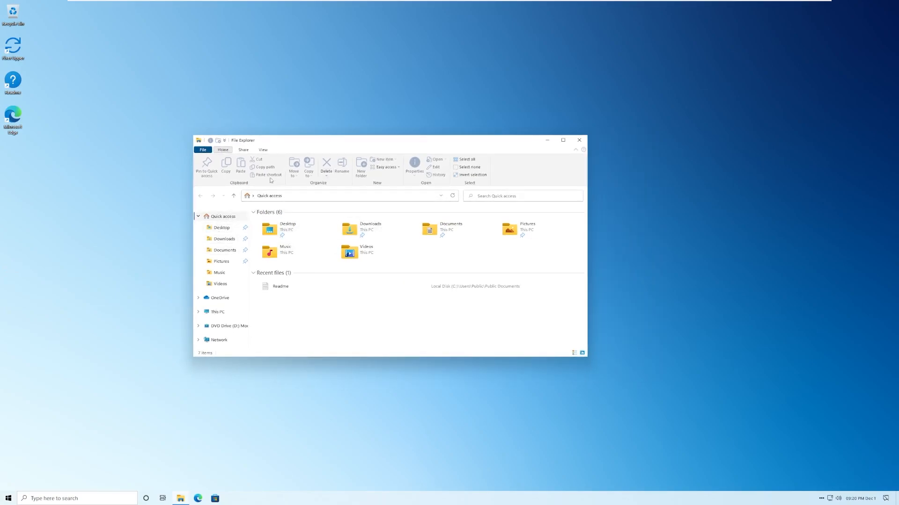
- Look over the Quick access folders, close File Explorer and bring up the Start menu
click(202, 150)
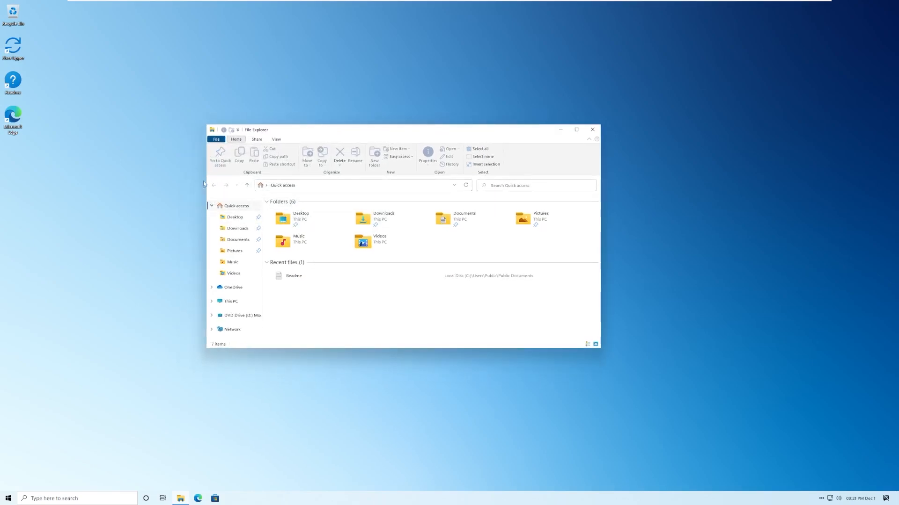
click(282, 219)
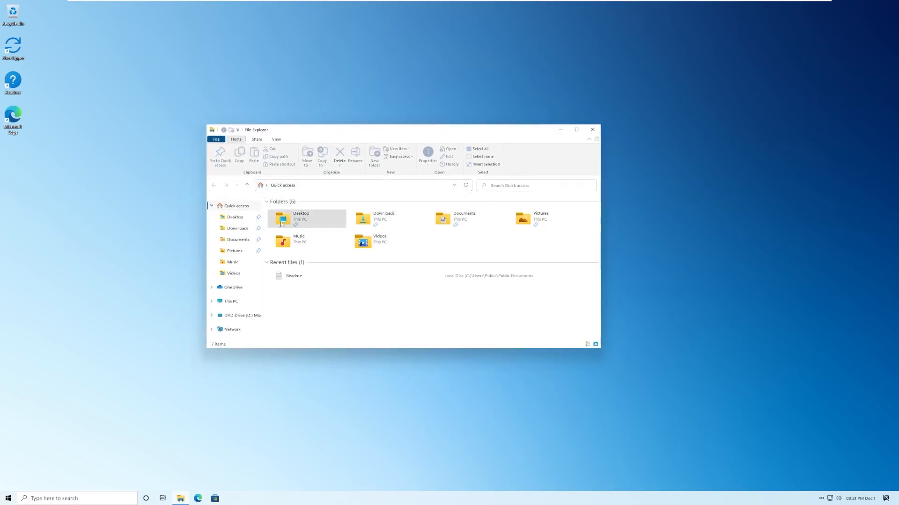
mouse_move(218, 334)
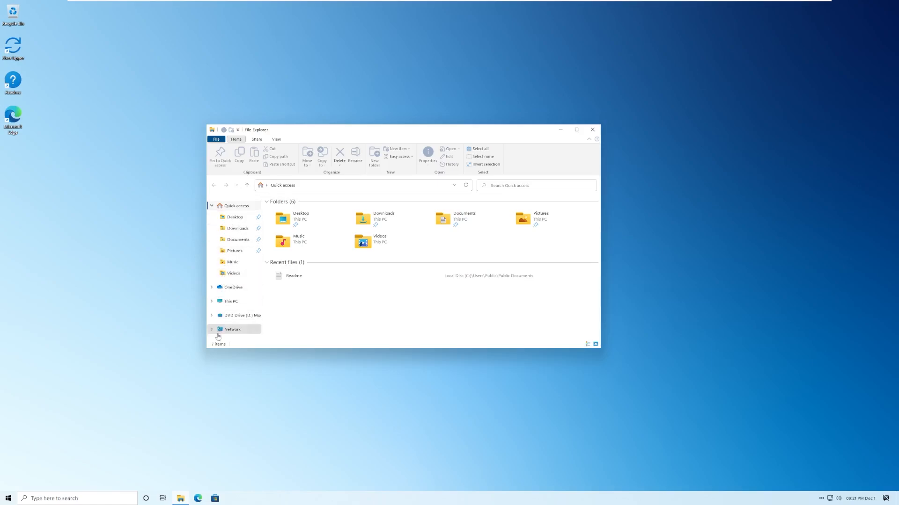
mouse_move(329, 274)
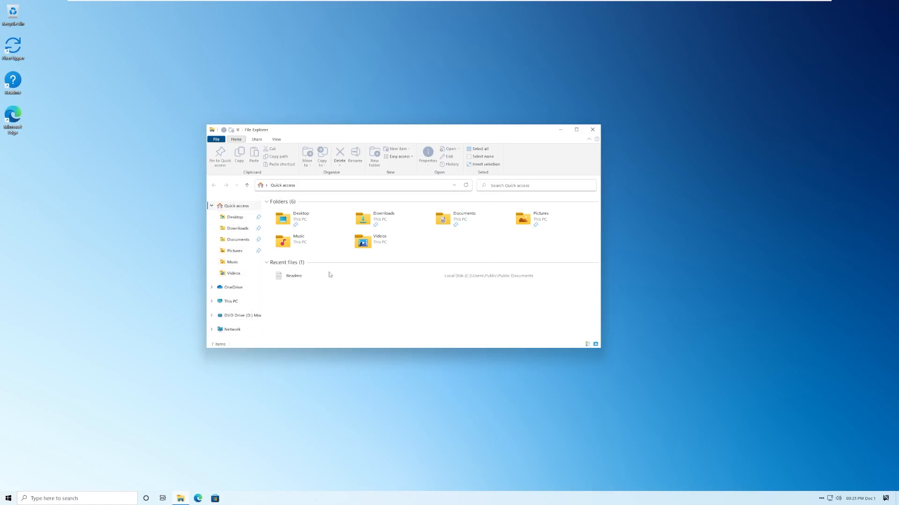
mouse_move(282, 241)
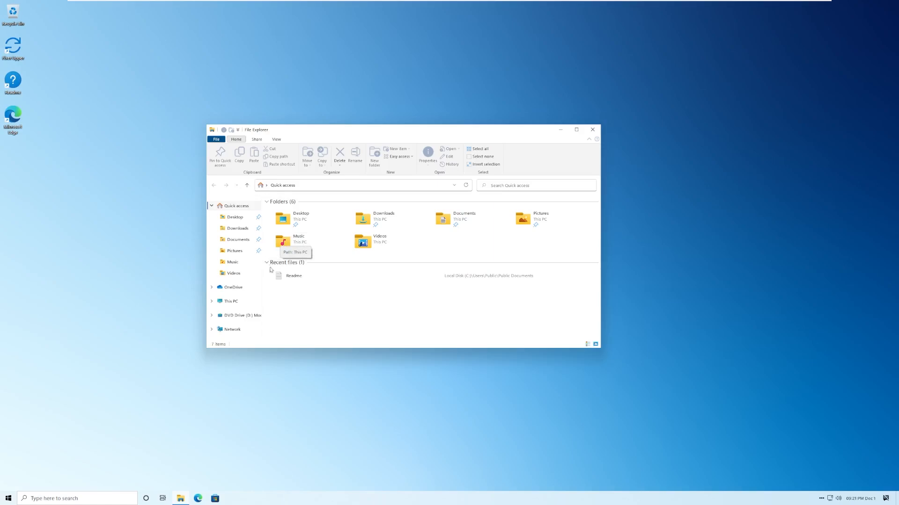
mouse_move(430, 388)
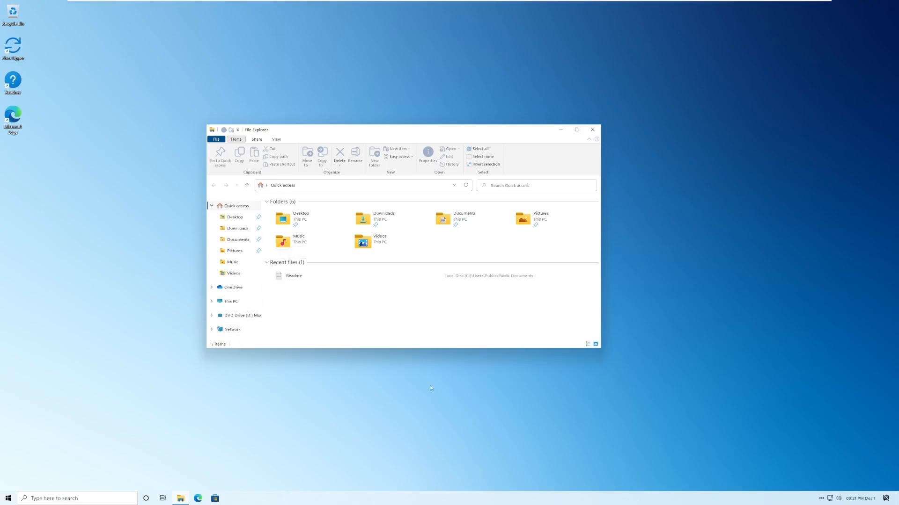
click(5, 496)
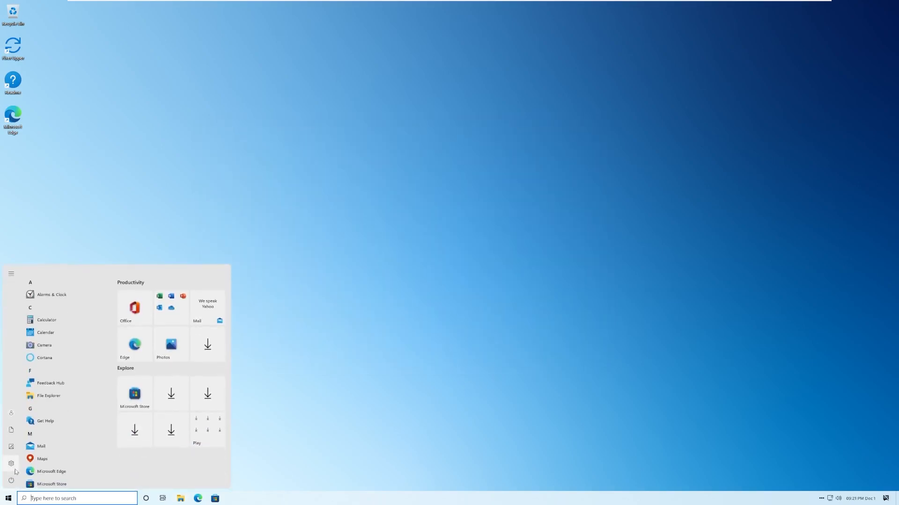
- Review System > About showing Windows Moon Valley build 22000.51, then return to Settings home
click(11, 463)
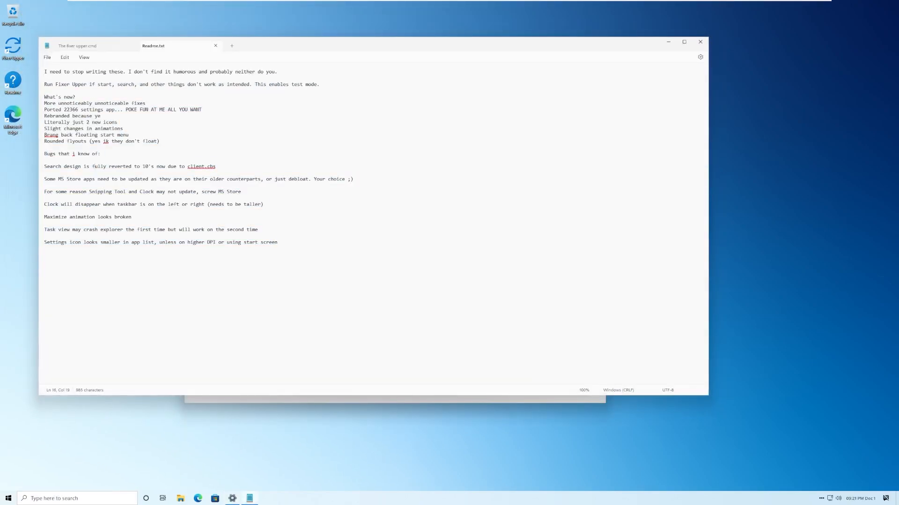
mouse_move(681, 53)
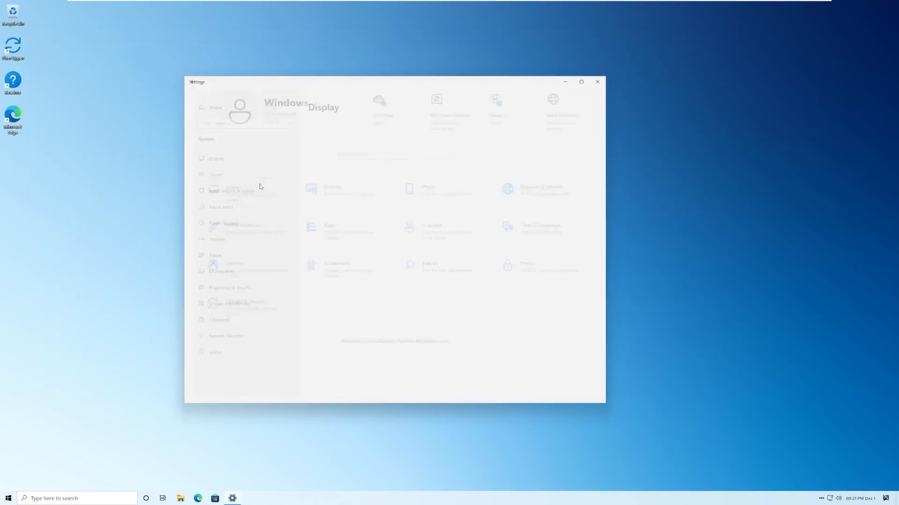
click(216, 352)
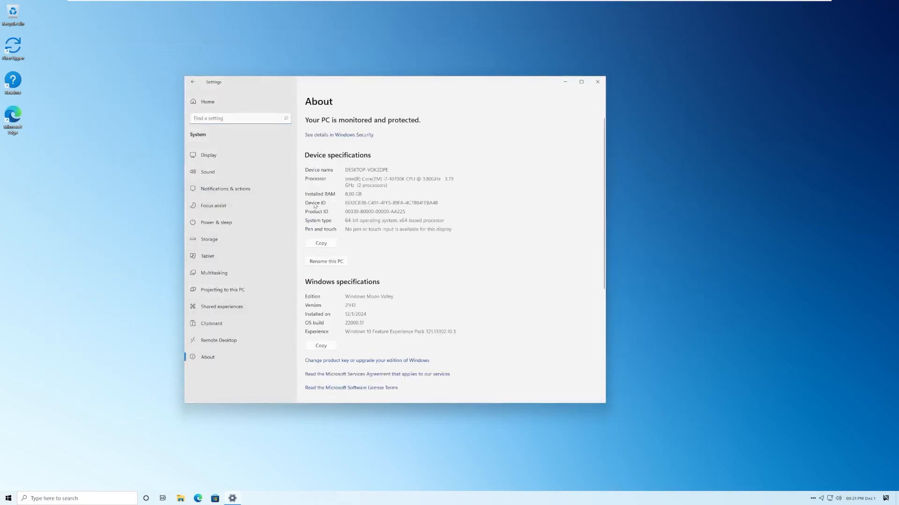
scroll(down, 3)
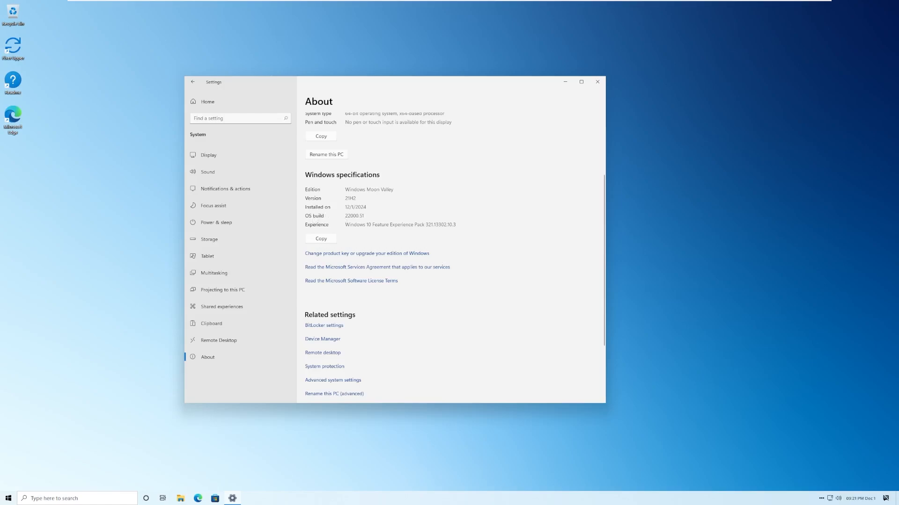
click(207, 155)
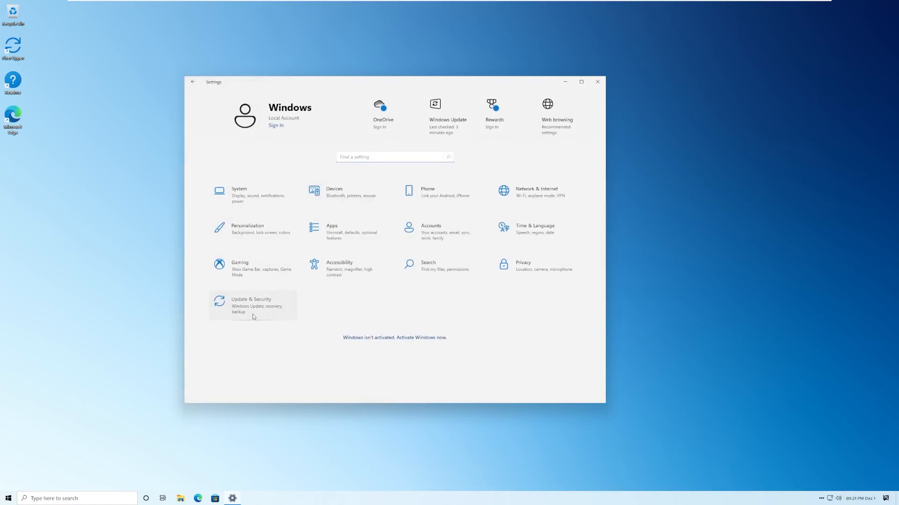
- Start downloading the seven pending updates from Update & Security
click(251, 306)
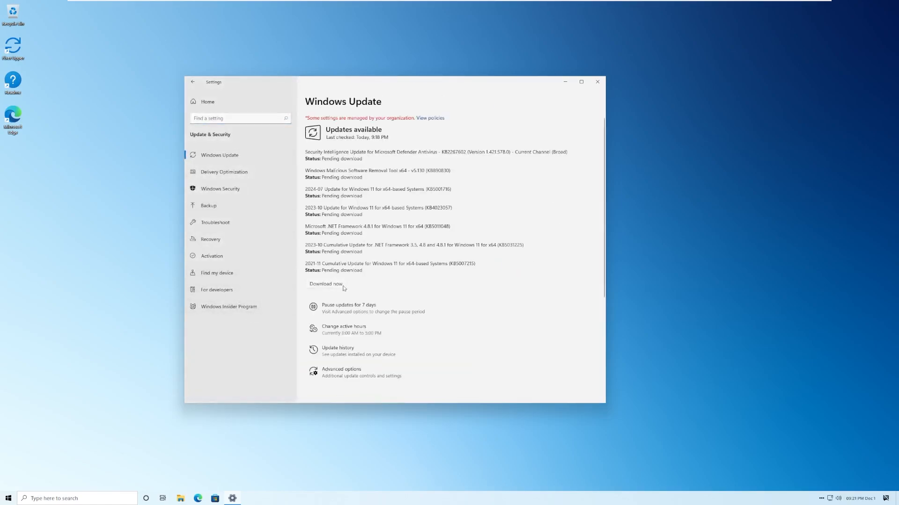
click(326, 285)
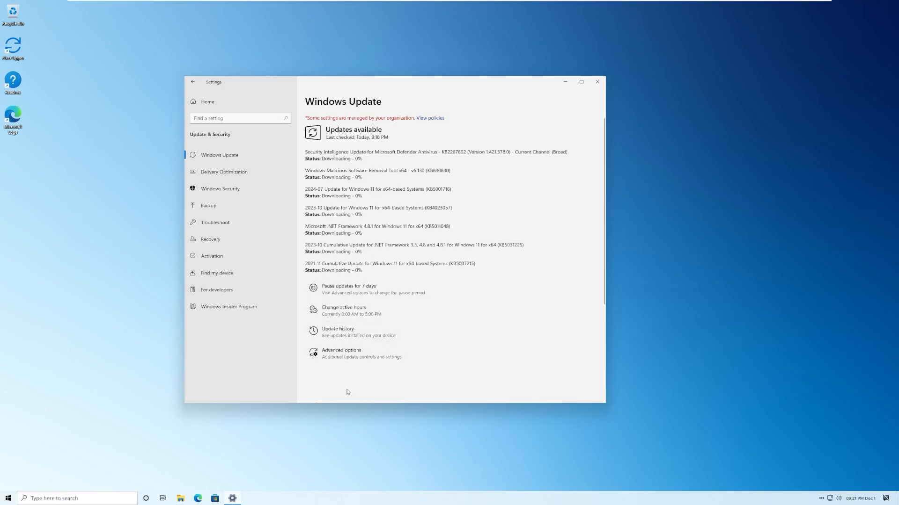
click(193, 82)
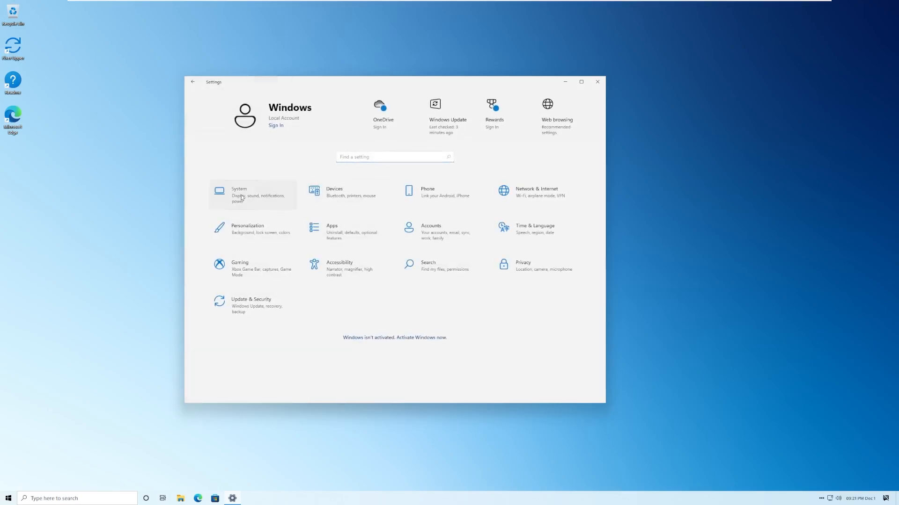
- View the About Windows version dialog under System, dismiss it and close Settings
click(239, 195)
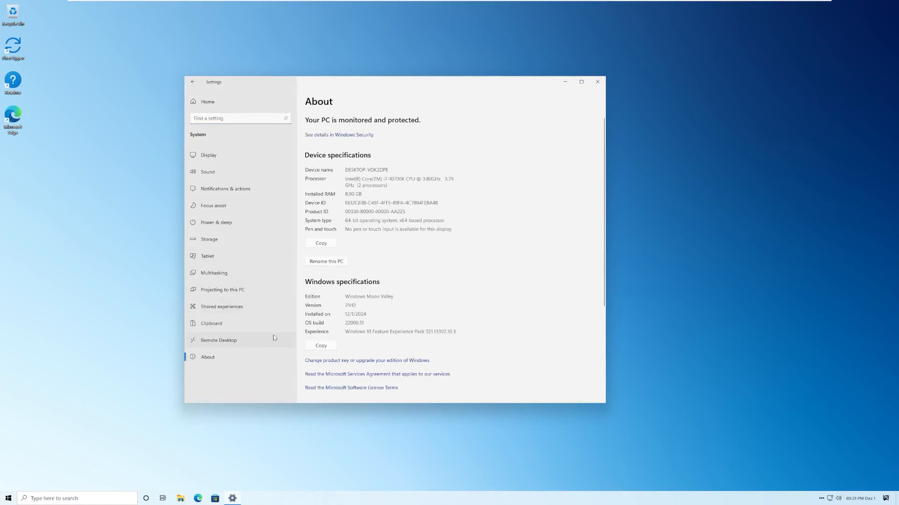
mouse_move(354, 314)
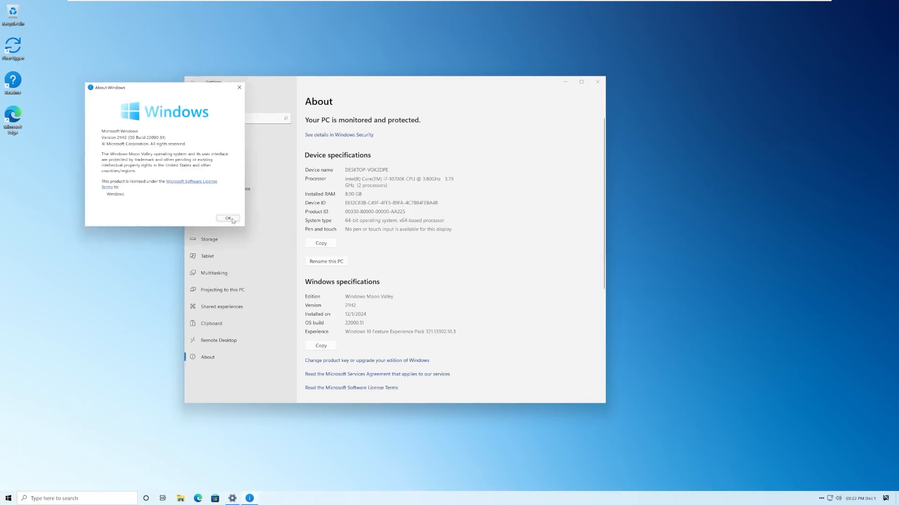
click(227, 218)
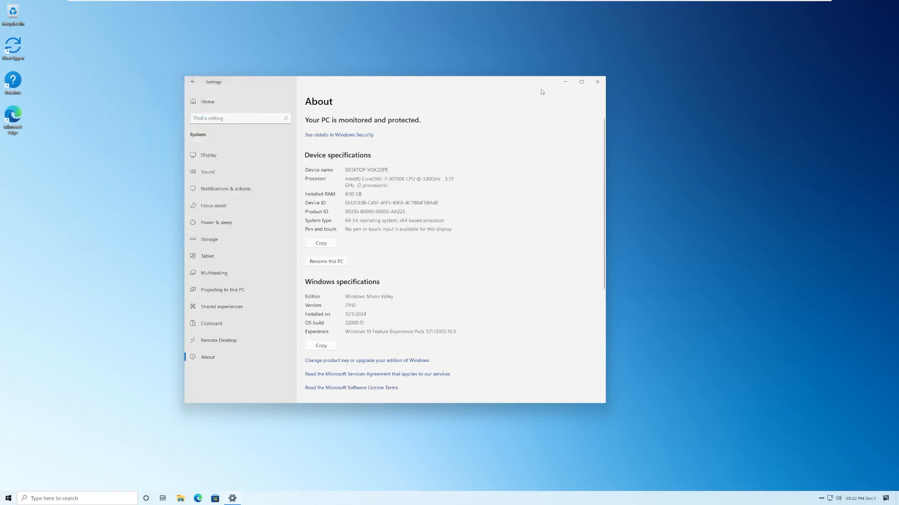
click(7, 498)
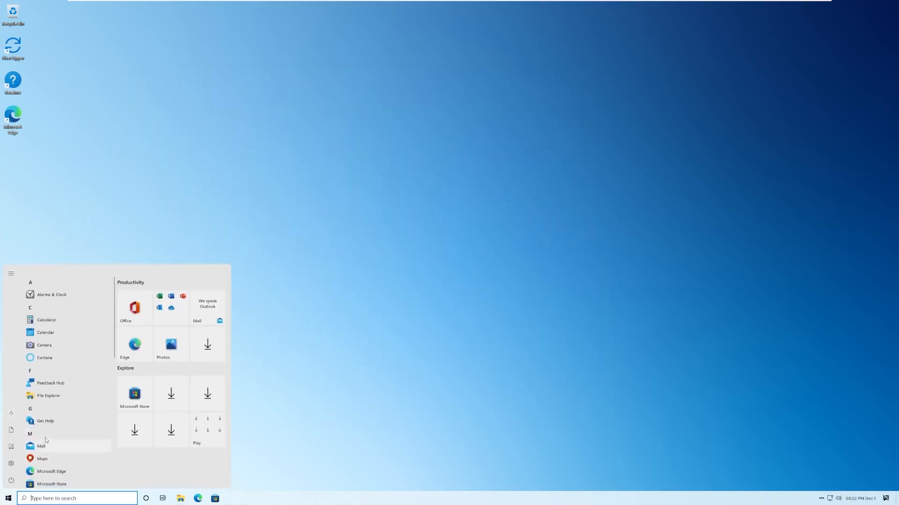
- View the Xbox Game Bar settings page and close Settings
scroll(down, 3)
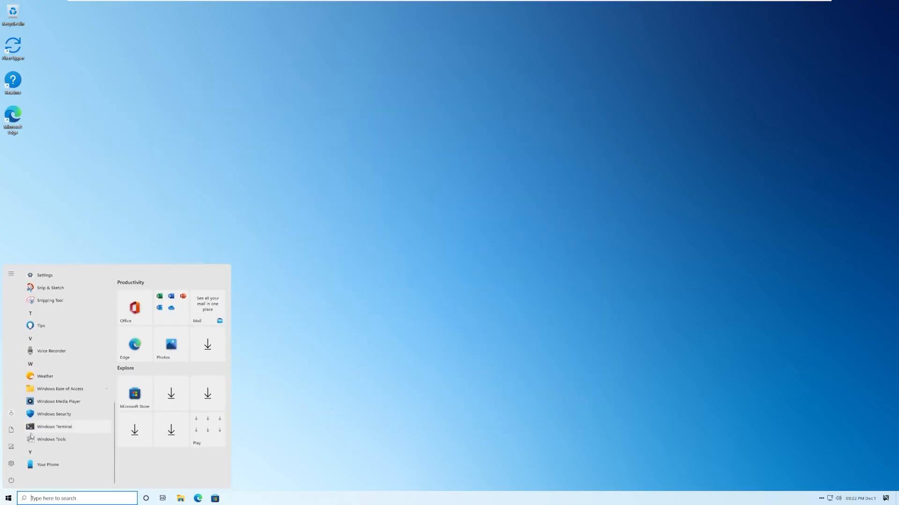
click(45, 275)
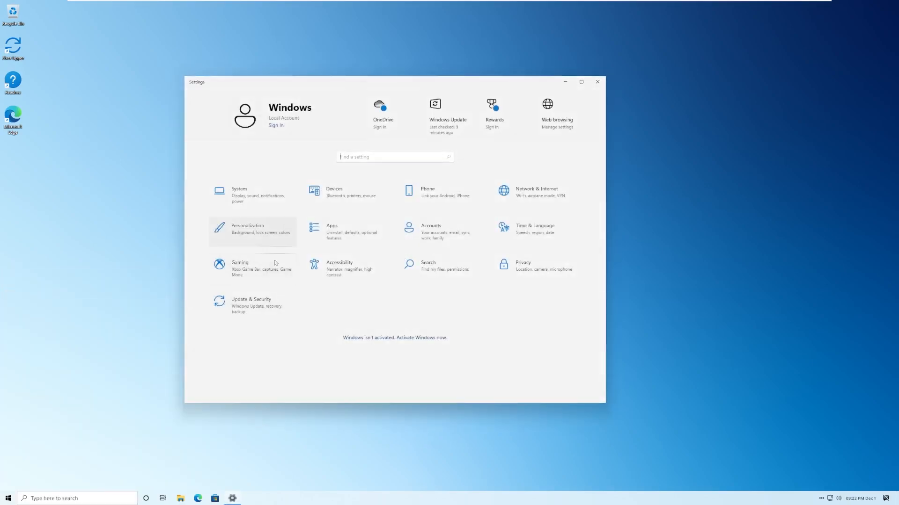
click(240, 268)
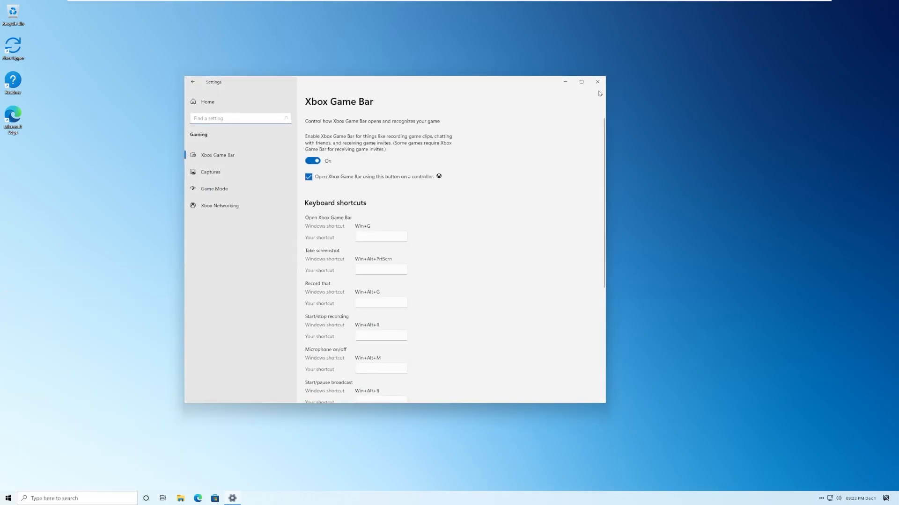
click(597, 81)
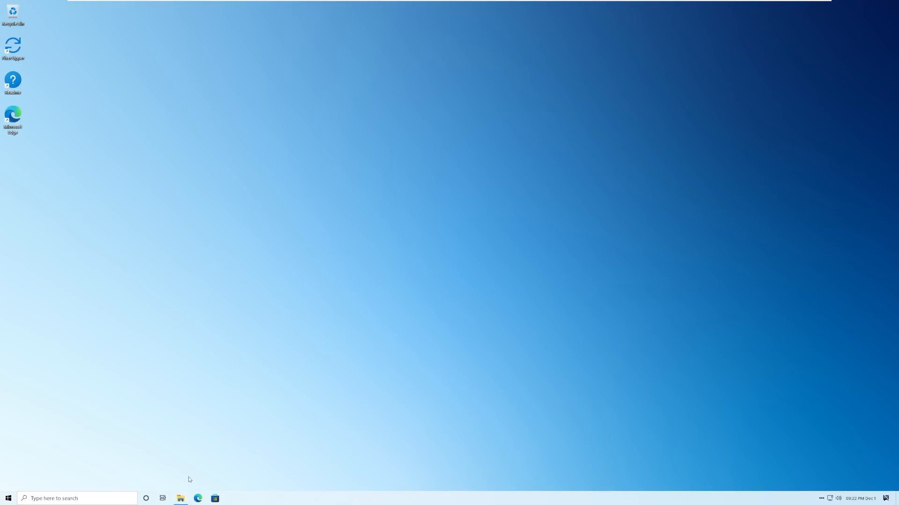
- Show This PC with its folders and drives in File Explorer, then close it
click(180, 498)
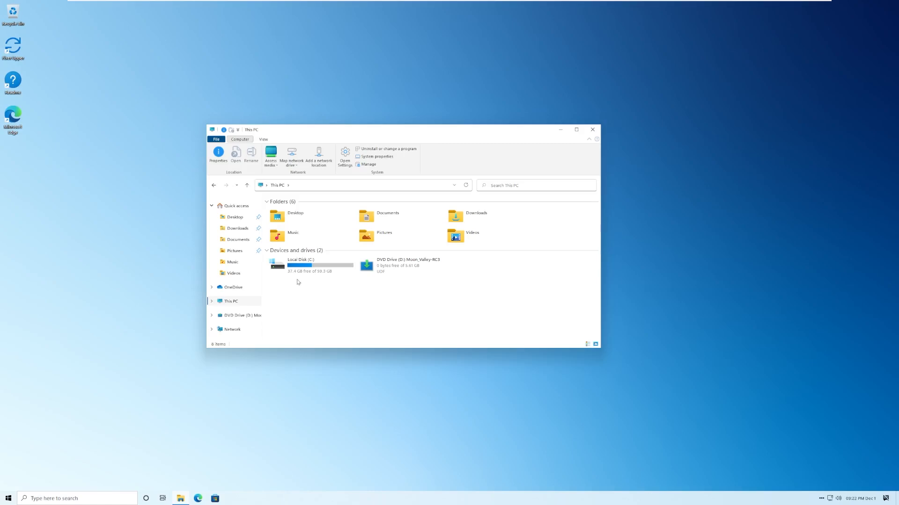
mouse_move(637, 119)
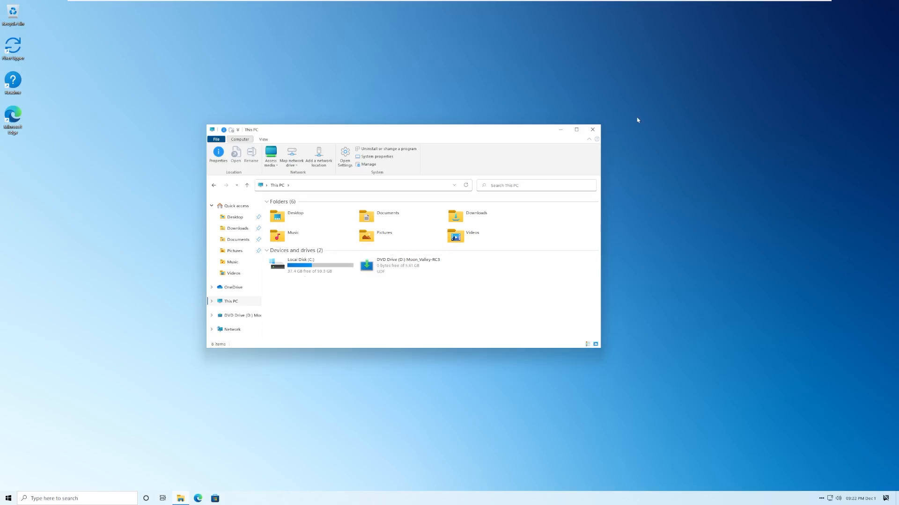
click(593, 129)
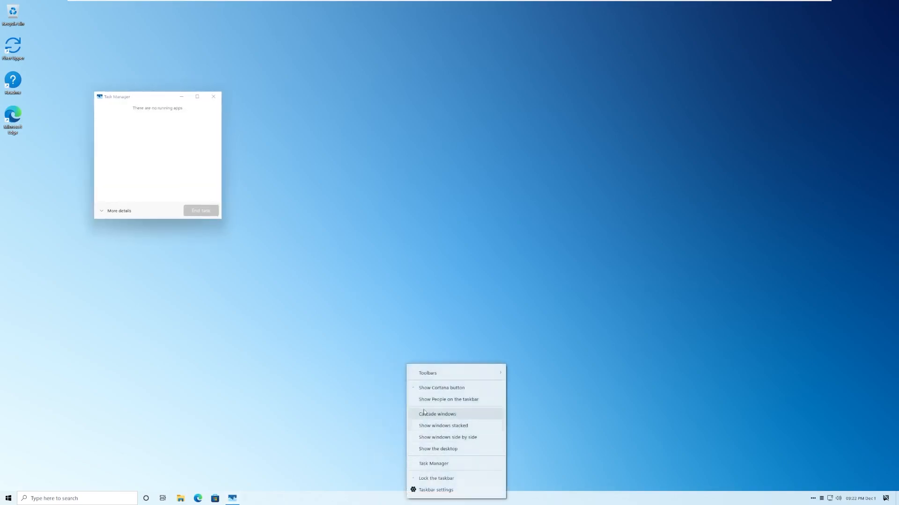
mouse_move(190, 279)
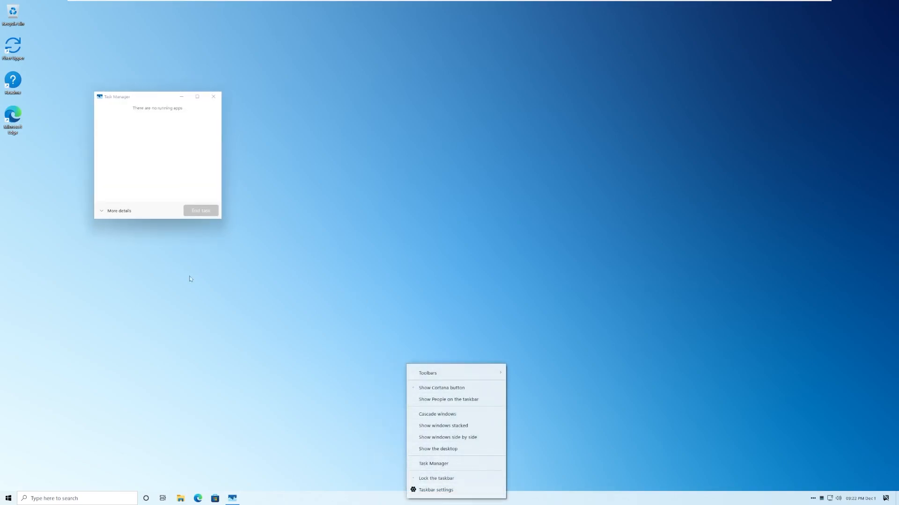
- Expand Task Manager to full details and view the Performance CPU and Memory graphs
click(118, 210)
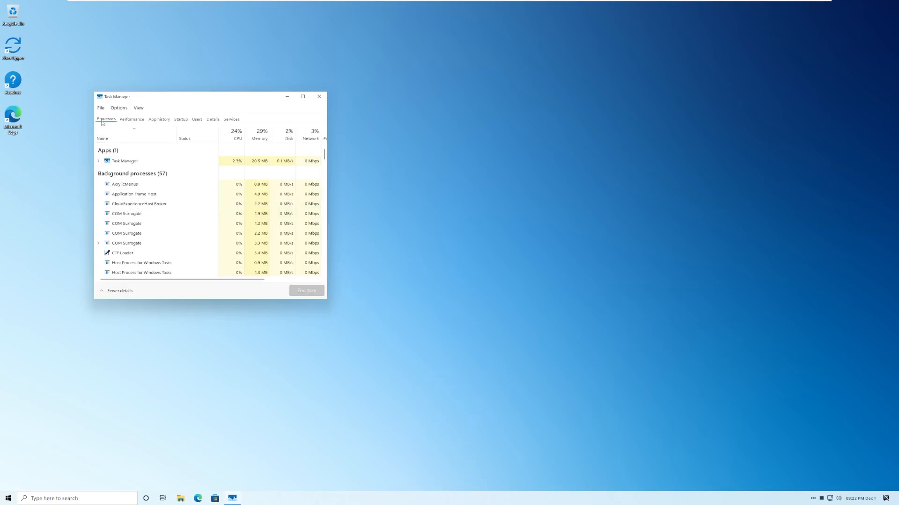
click(131, 118)
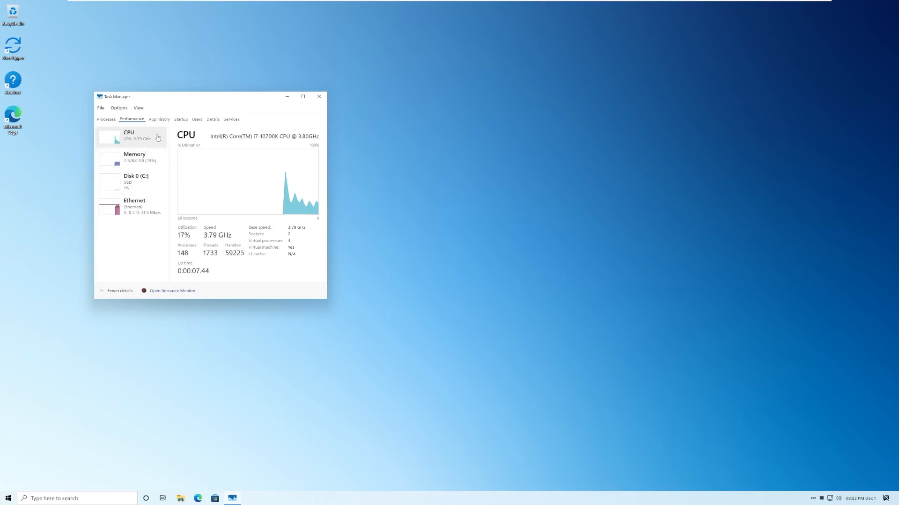
click(134, 159)
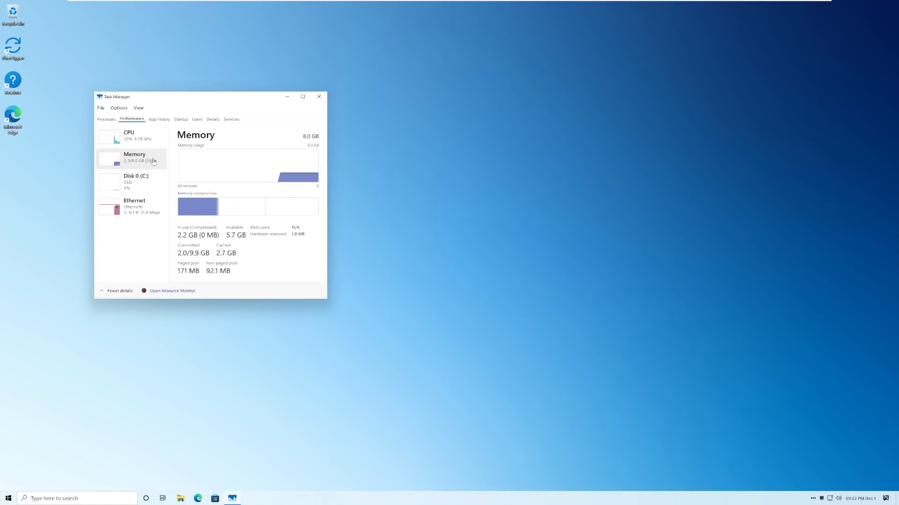
click(131, 137)
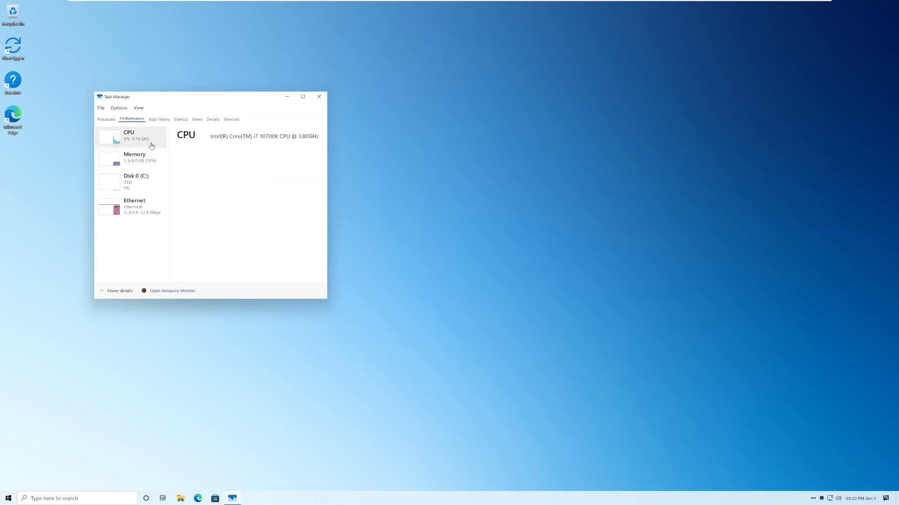
- Review Disk 0 (C:) and Ethernet graphs, revisit CPU and Memory, then close Task Manager
click(131, 182)
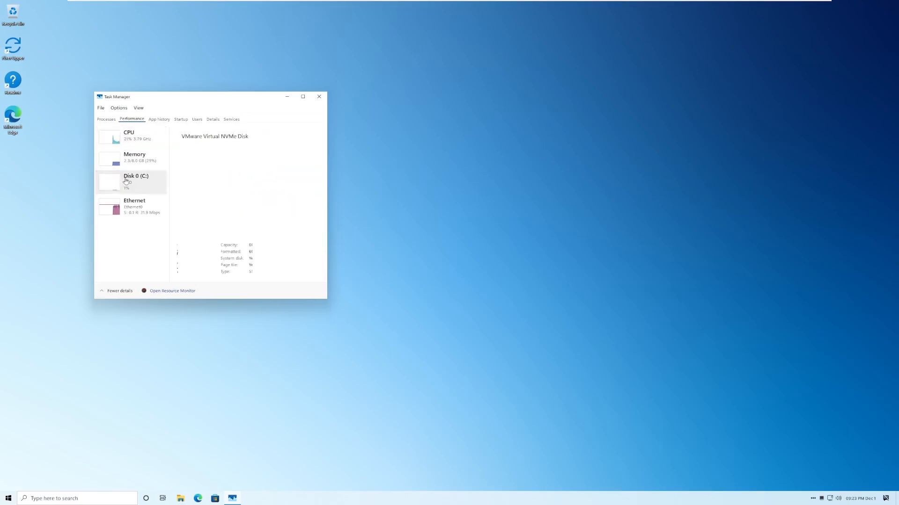
click(135, 206)
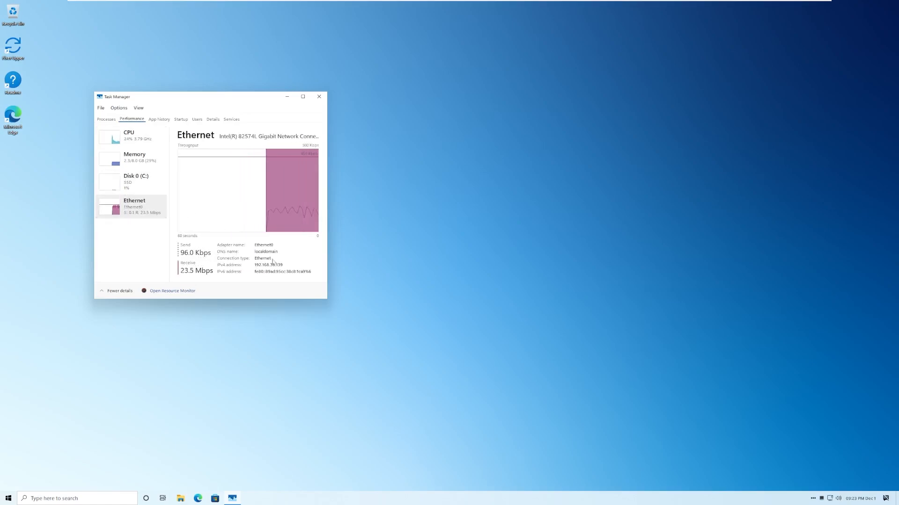
click(130, 135)
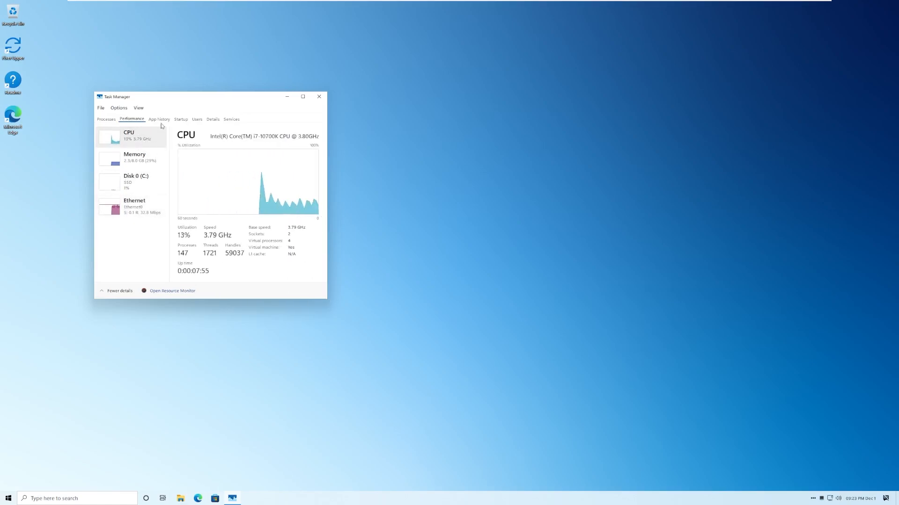
click(135, 157)
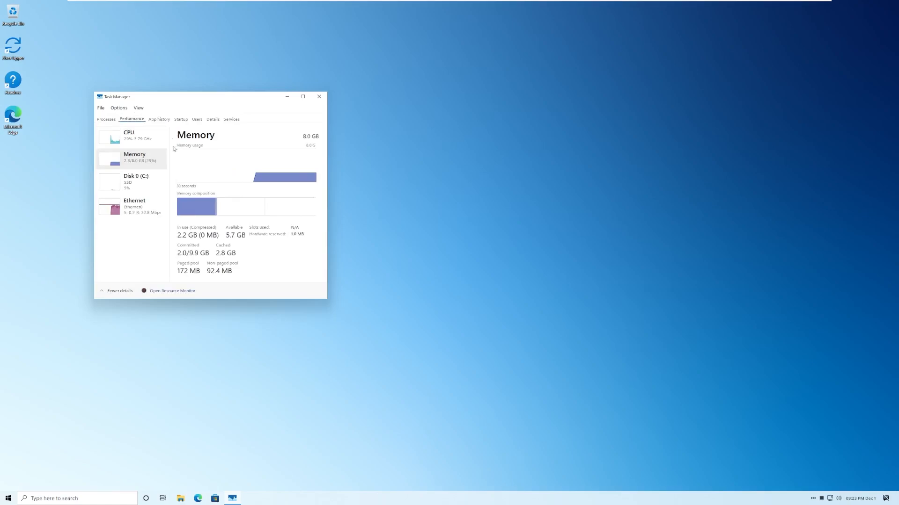
click(318, 96)
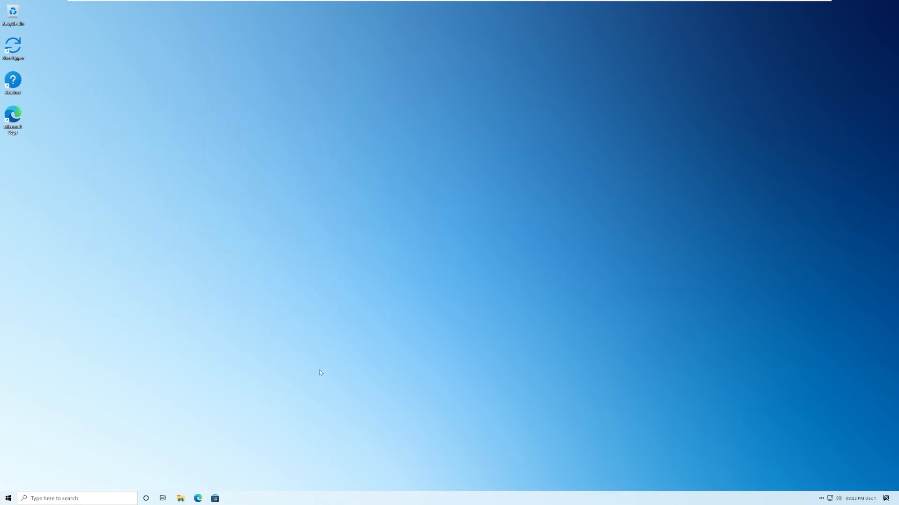
mouse_move(324, 375)
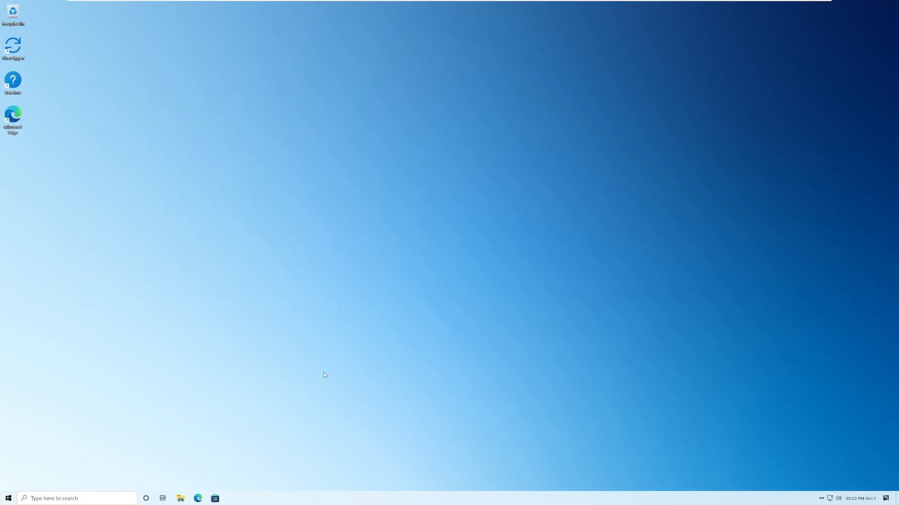
mouse_move(331, 375)
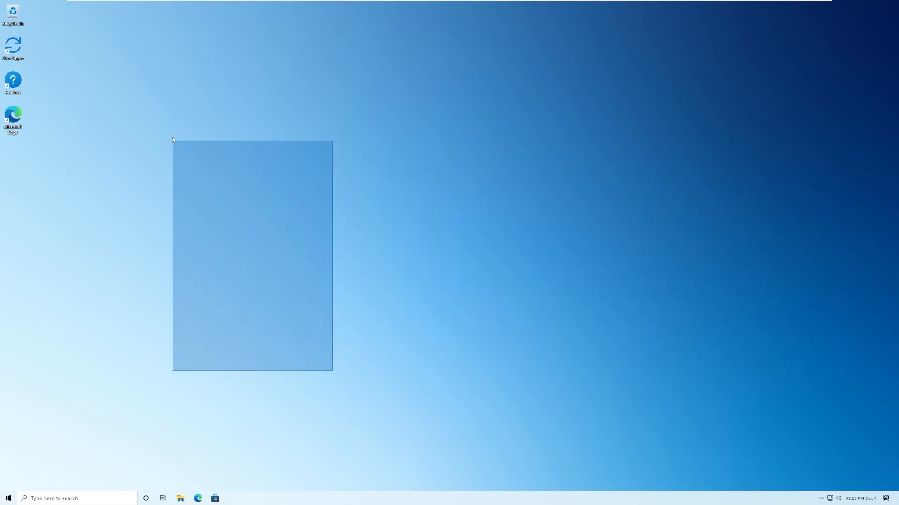
- Draw a selection box on the empty desktop and toggle the Start menu open and closed
drag(173, 140, 329, 400)
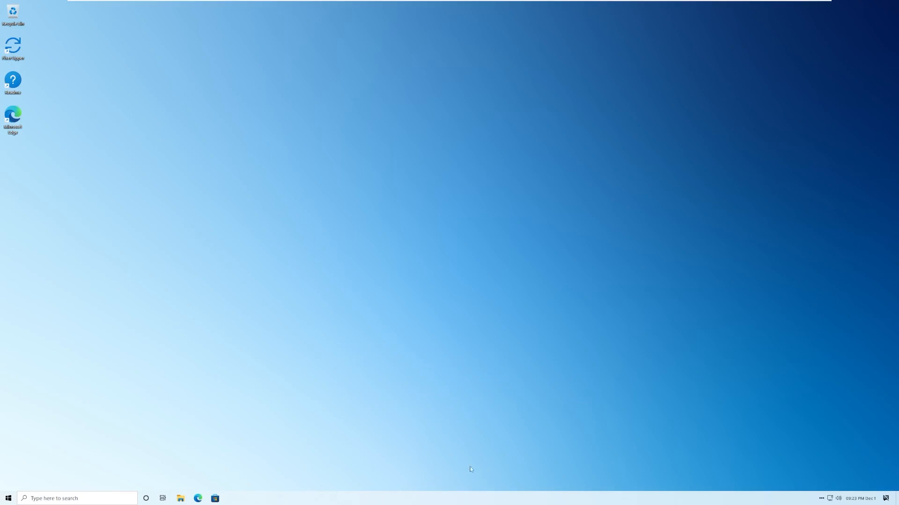
click(6, 498)
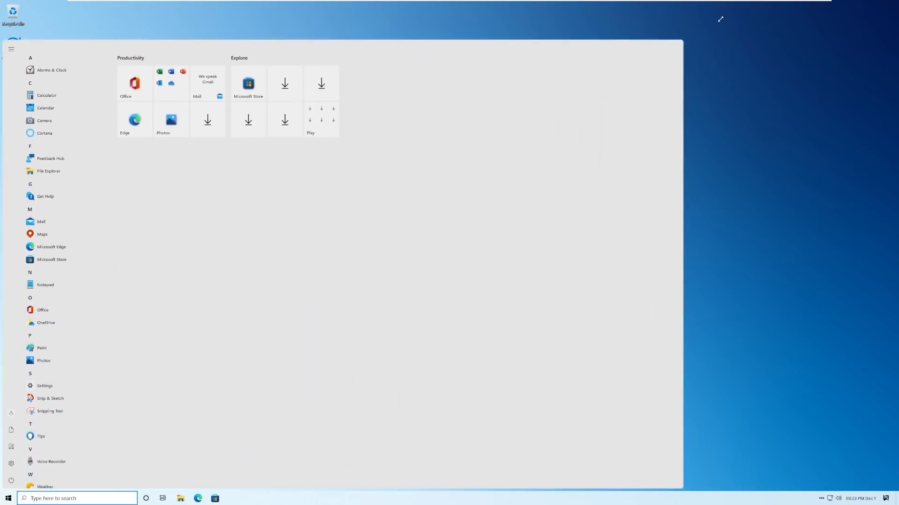
click(7, 498)
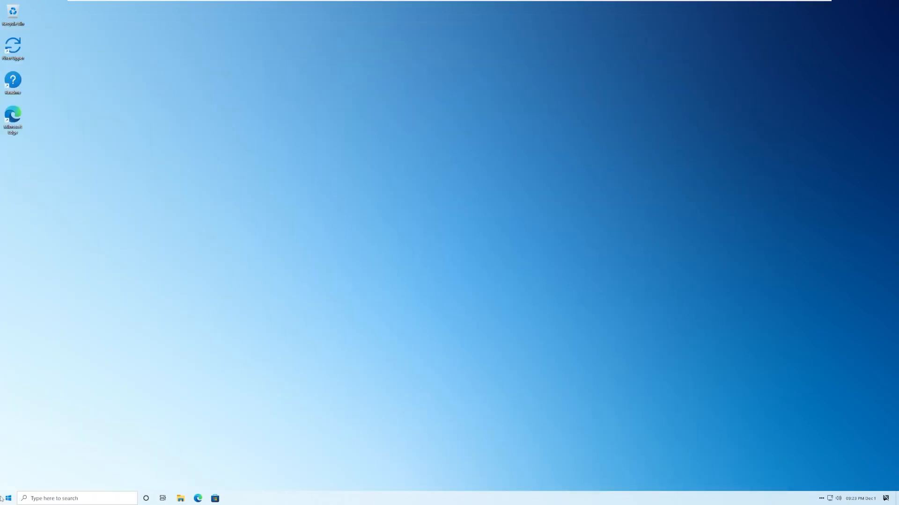
- Reopen Start, drag its top-right corner inward to a compact size, then dismiss it
click(7, 498)
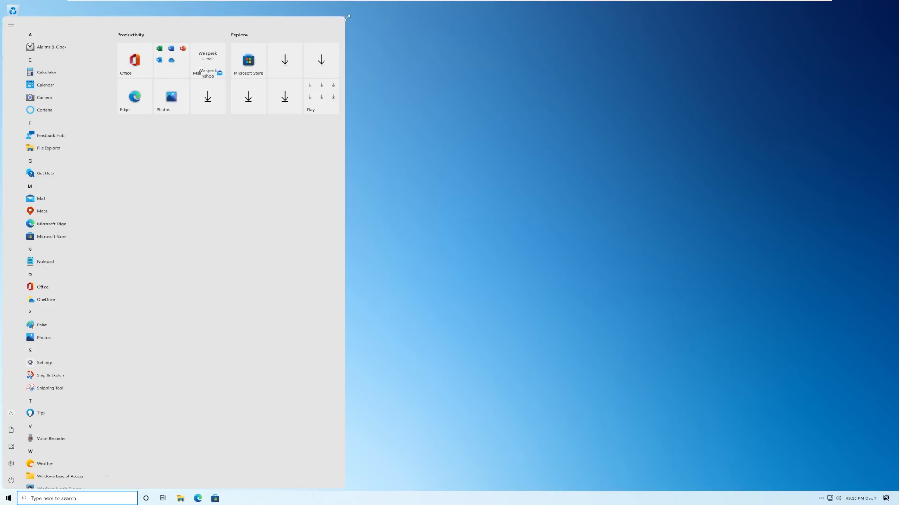
drag(346, 17, 259, 271)
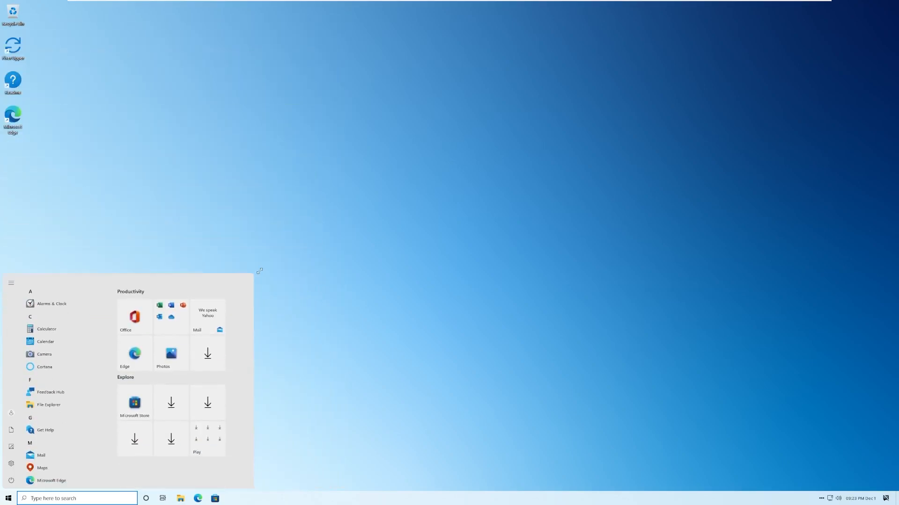
click(312, 241)
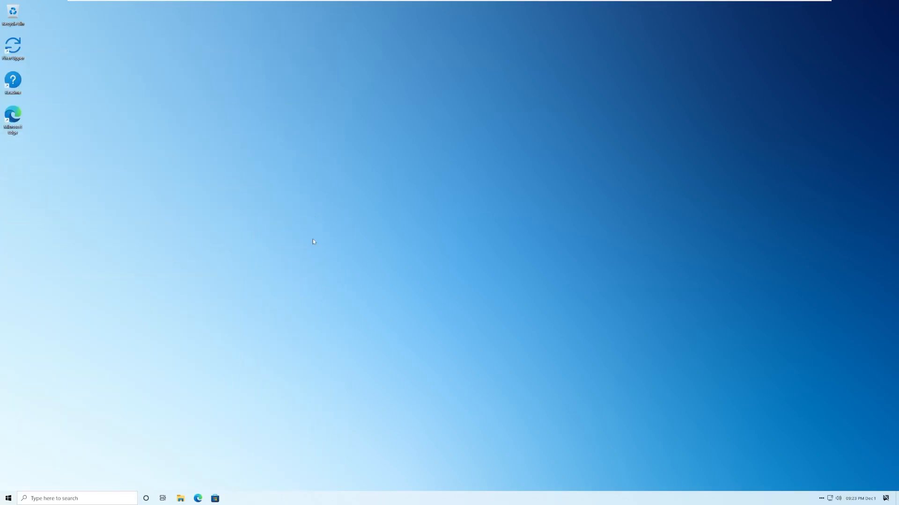